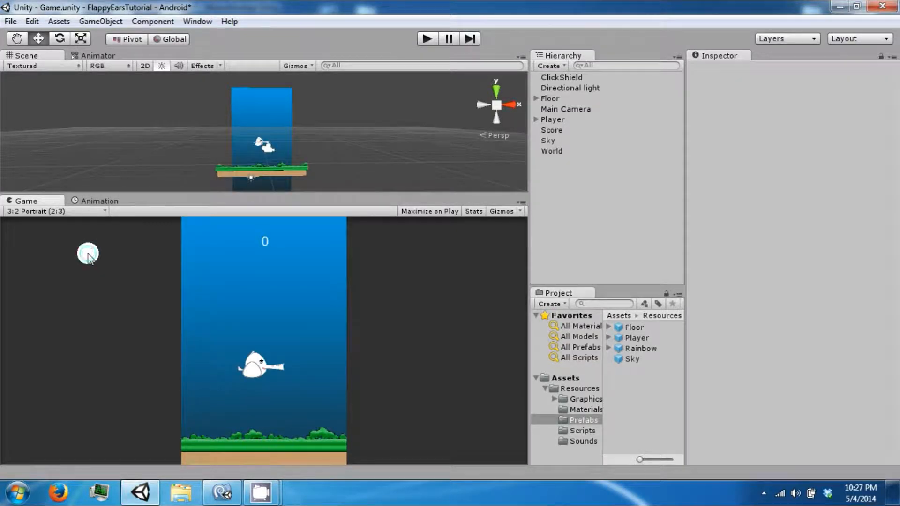
pyautogui.moveTo(497, 190)
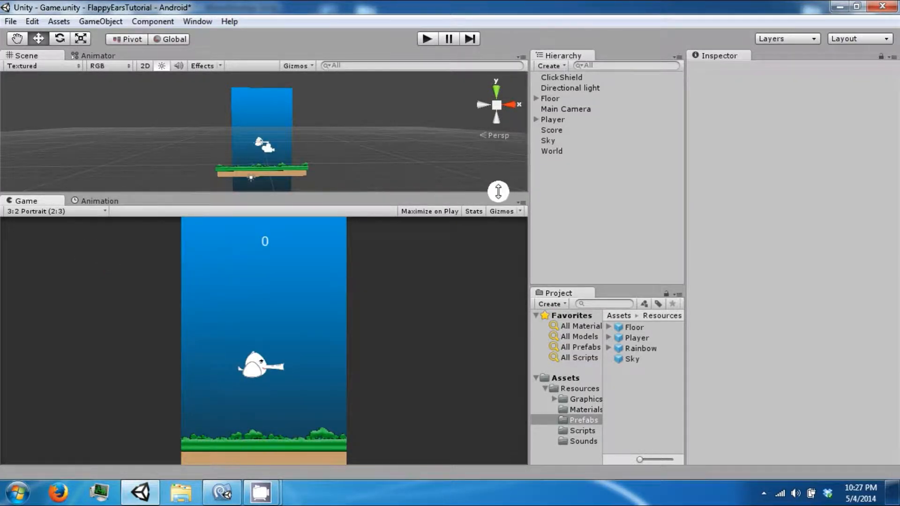
# Run the game in Play mode, flap the bird once, and stop the test
pyautogui.click(427, 39)
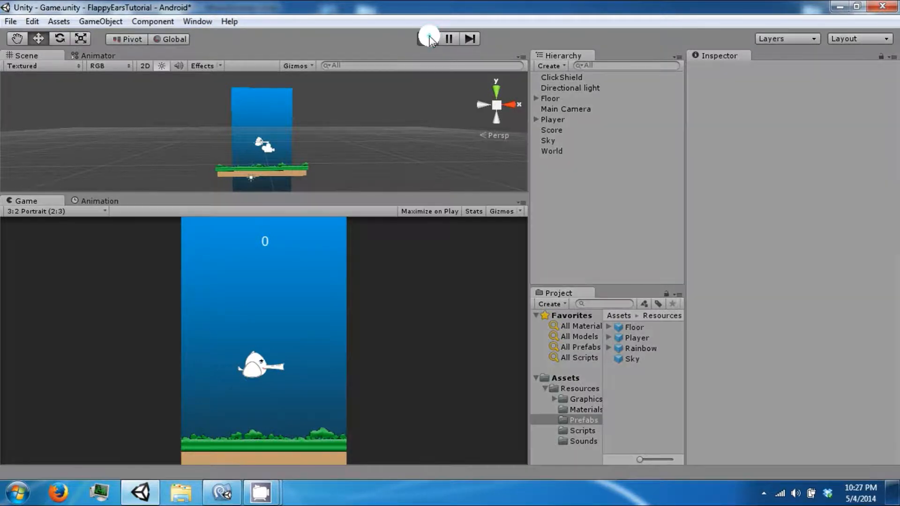
pyautogui.click(427, 38)
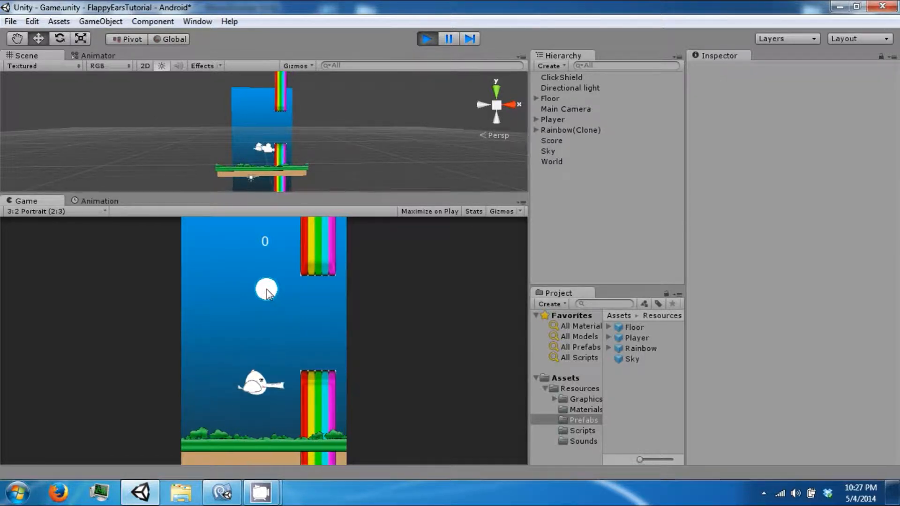
pyautogui.click(426, 39)
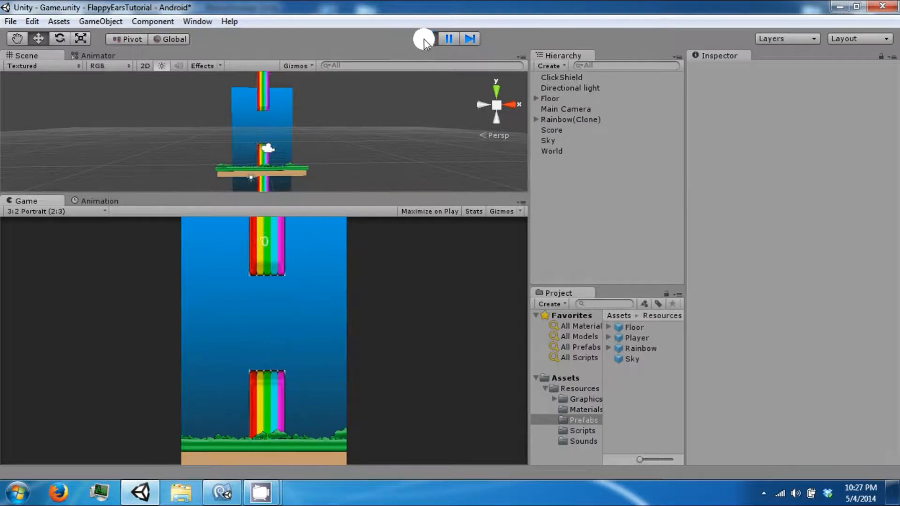
pyautogui.click(426, 39)
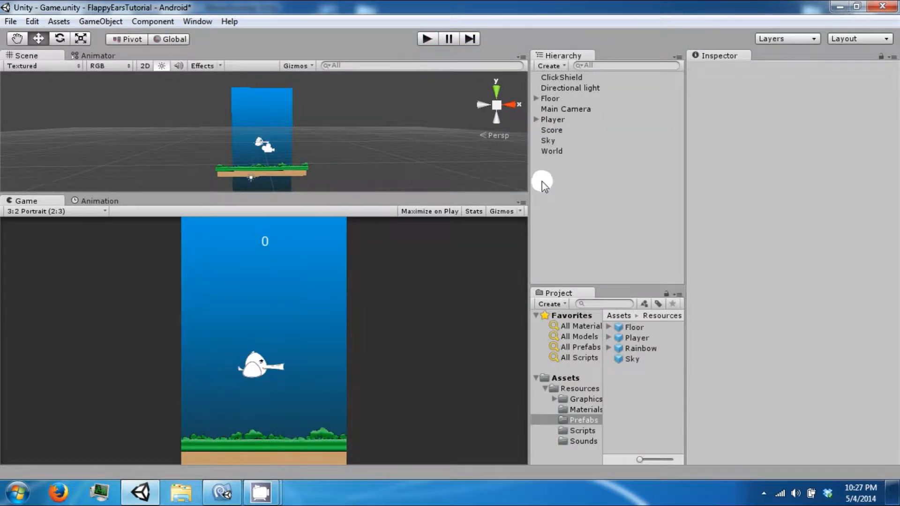
pyautogui.moveTo(546, 160)
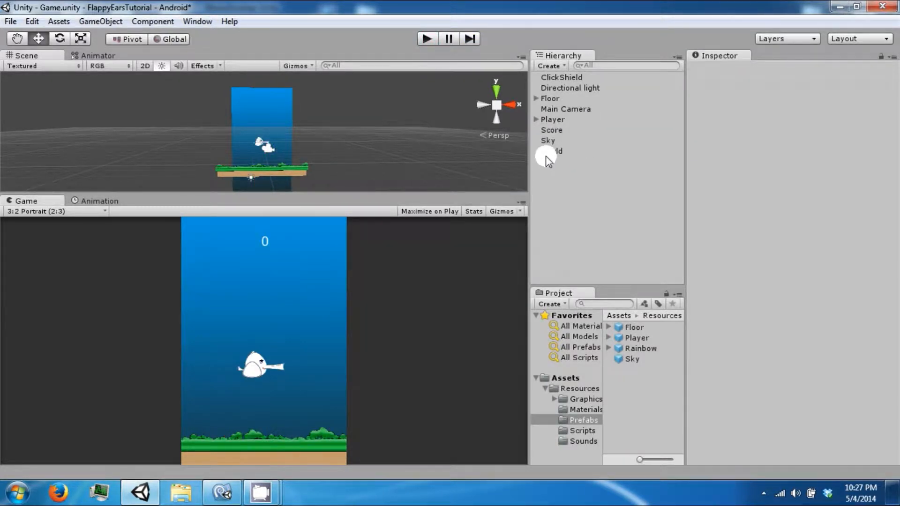
# Parent Sky, Score, Player, Floor and Click Shield under World and save World as a prefab
pyautogui.click(548, 141)
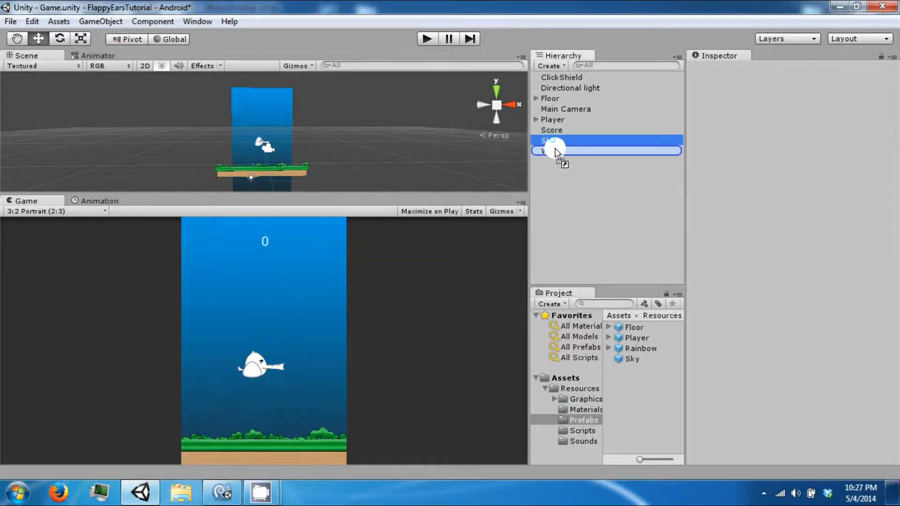
pyautogui.click(551, 140)
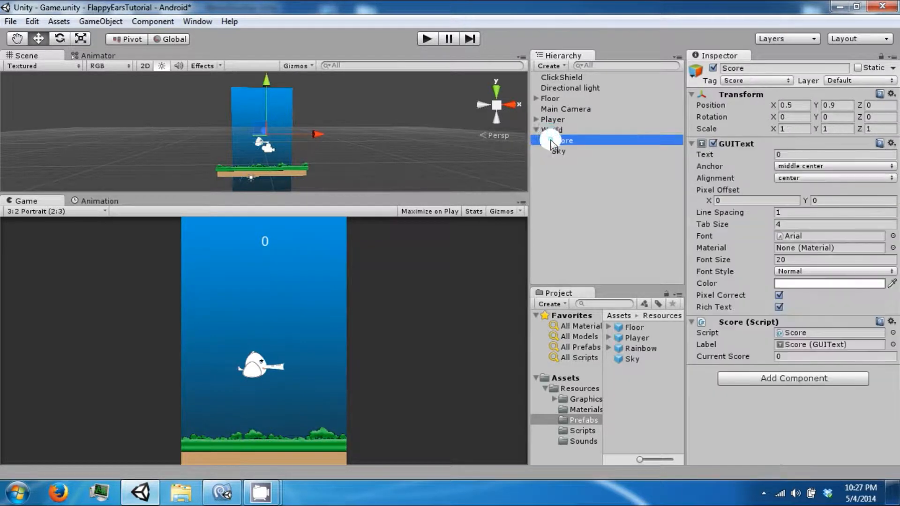
pyautogui.click(562, 129)
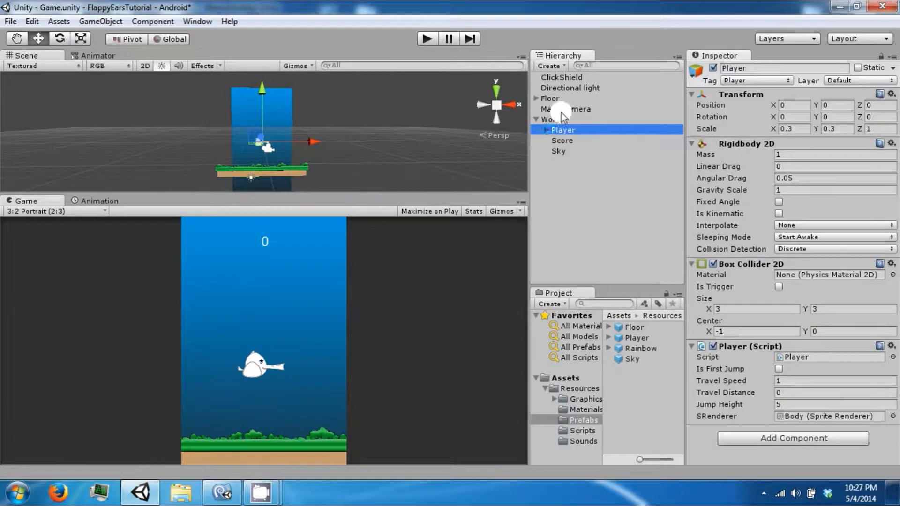
pyautogui.click(550, 99)
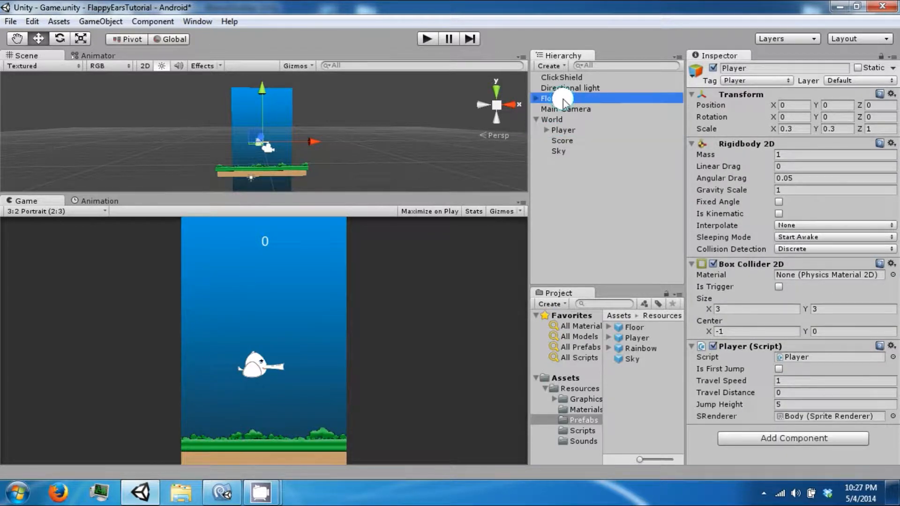
pyautogui.click(560, 78)
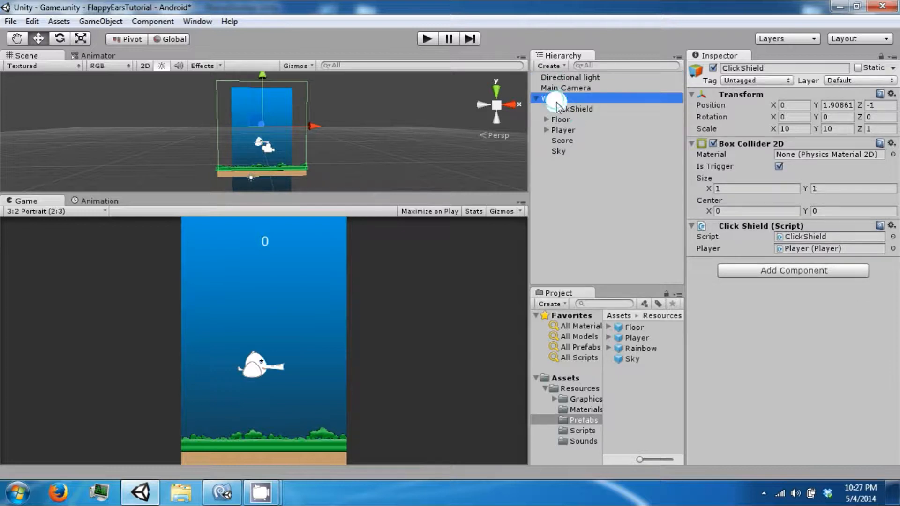
pyautogui.click(551, 98)
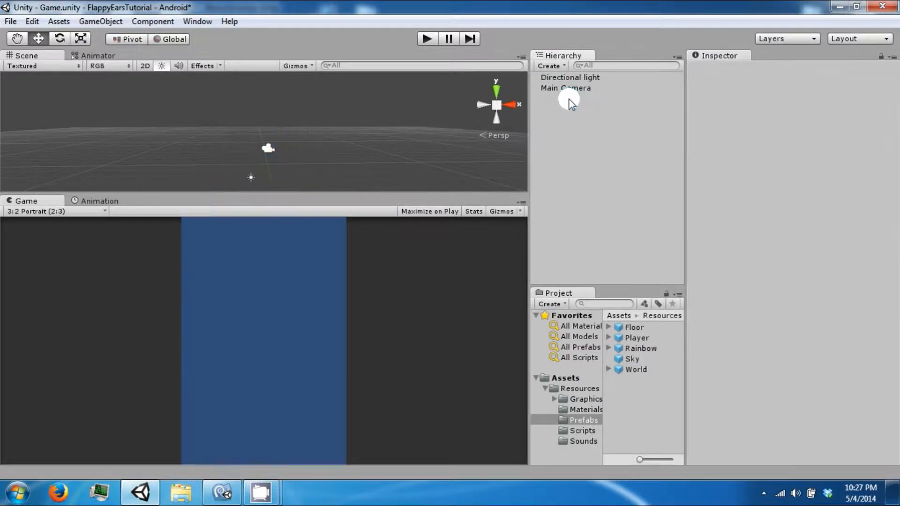
pyautogui.moveTo(568, 396)
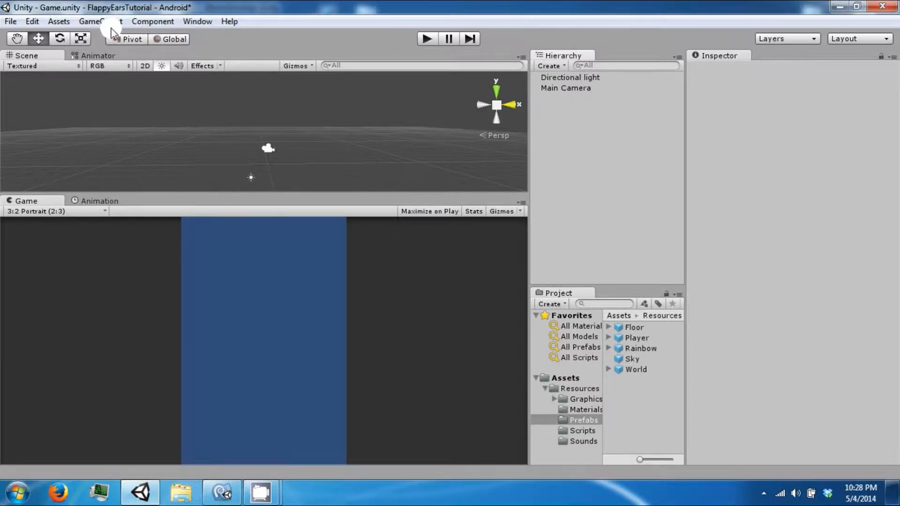
# Create a new GUI Text object and name it TitleScreen
pyautogui.click(100, 22)
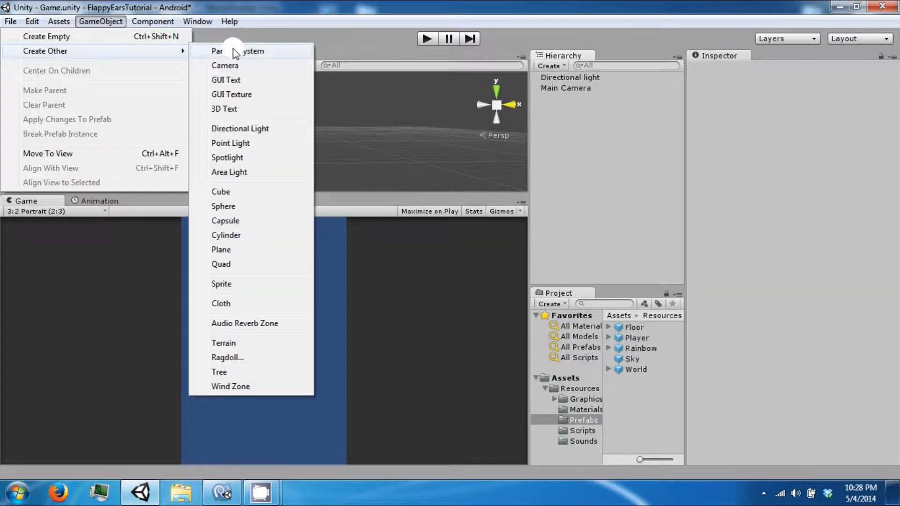
pyautogui.moveTo(237, 93)
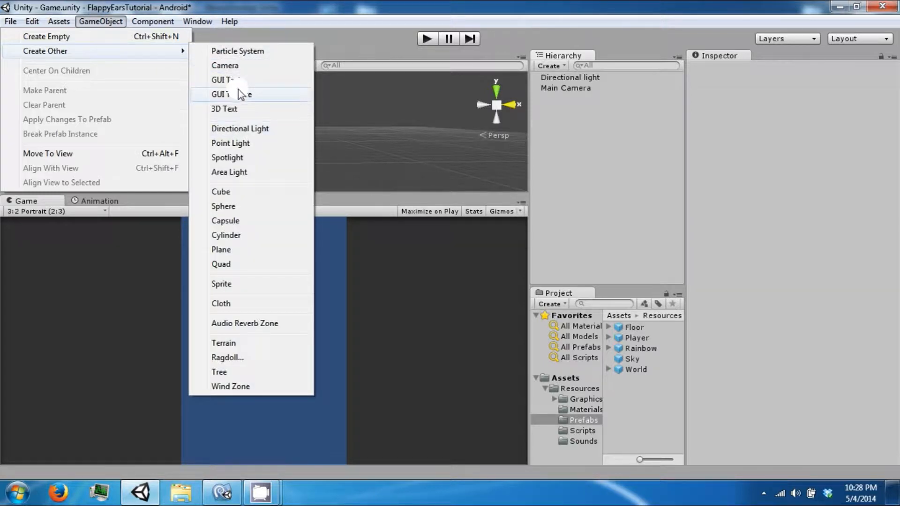
pyautogui.click(222, 94)
pyautogui.write('T')
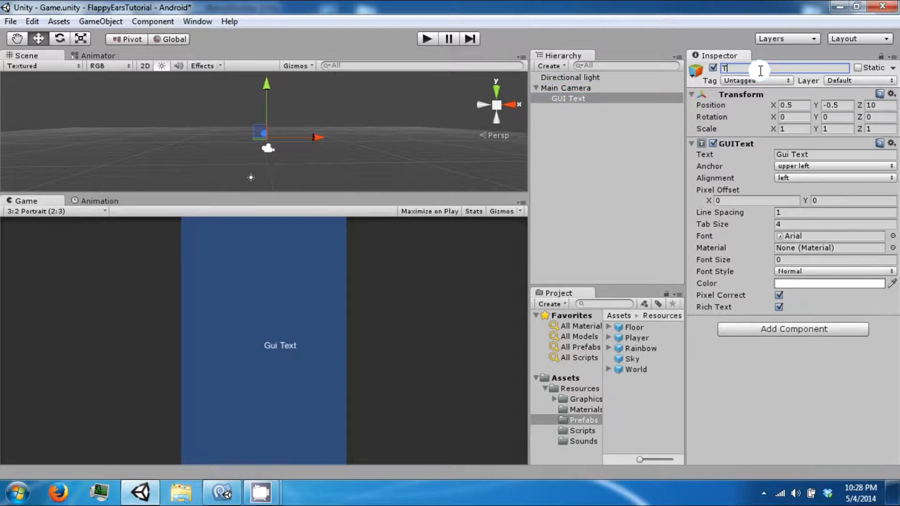
pyautogui.write('itleScreen')
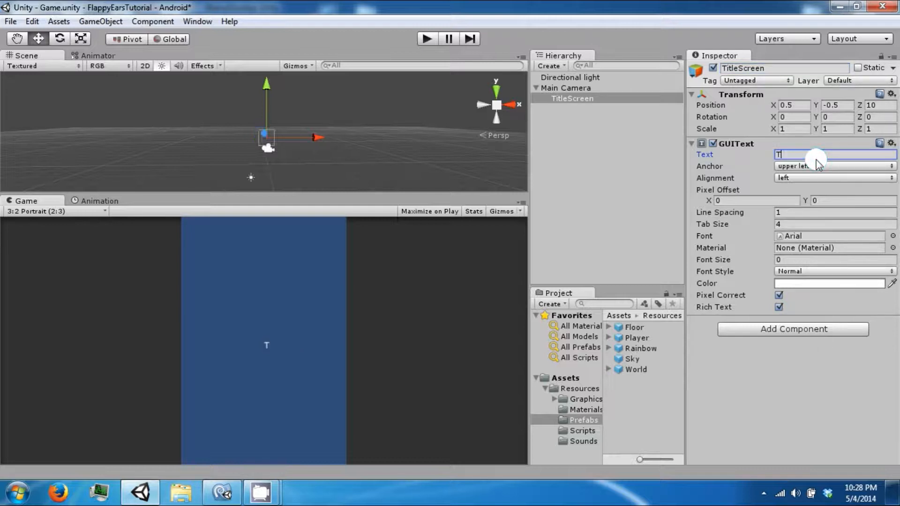
# Set its text to "To start click the screen", font size 19, anchored middle center
pyautogui.write('o start')
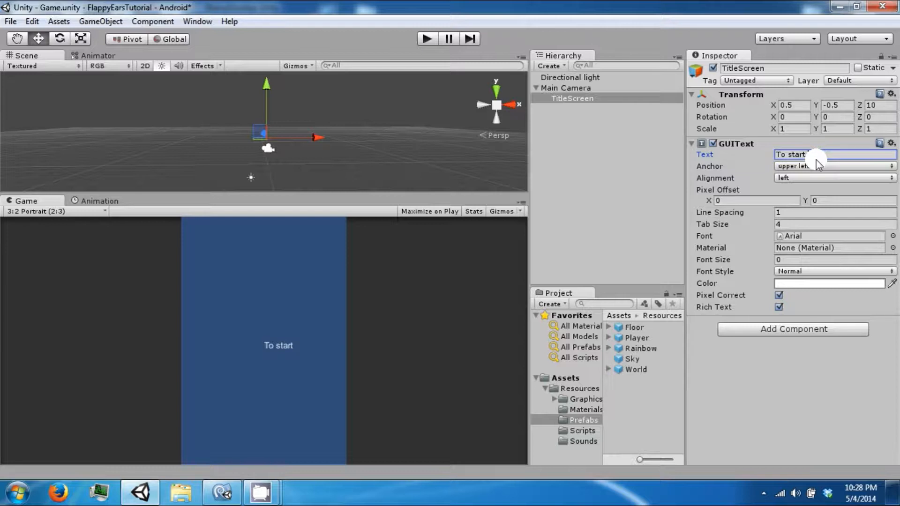
pyautogui.write('click the scr')
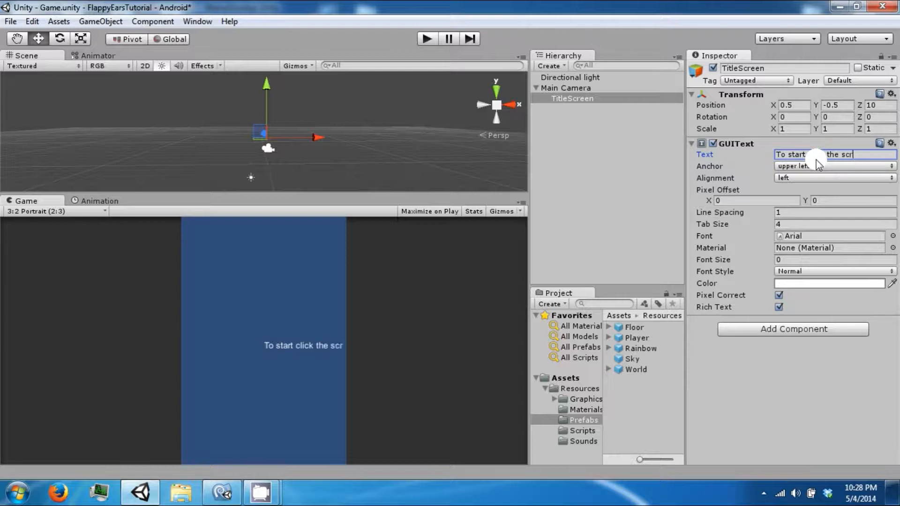
pyautogui.click(832, 260)
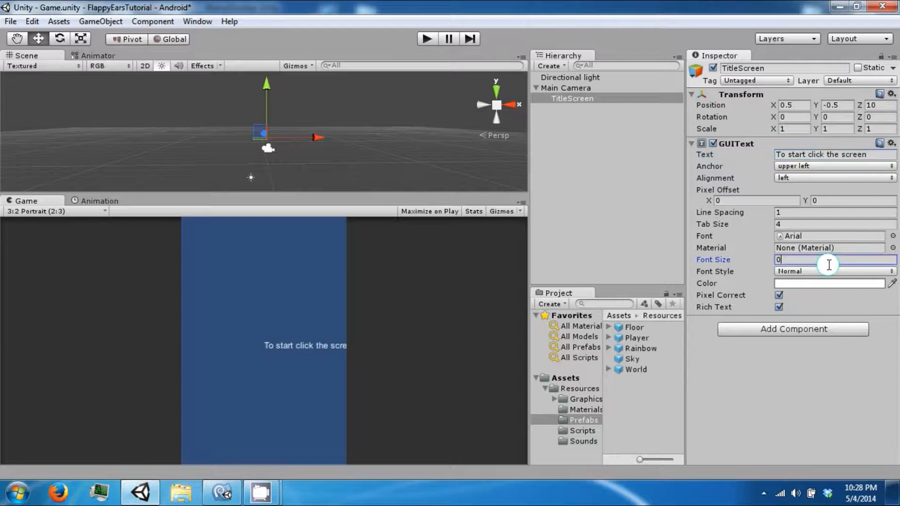
pyautogui.write('19')
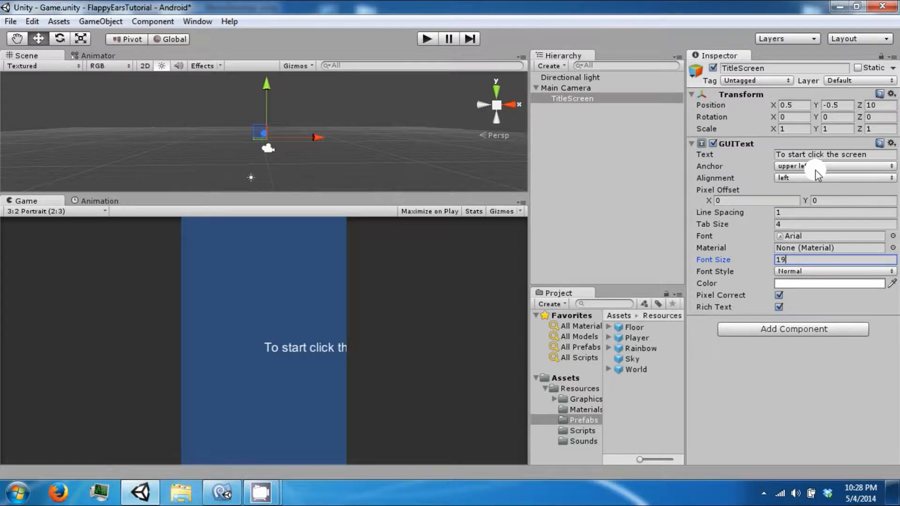
pyautogui.click(832, 166)
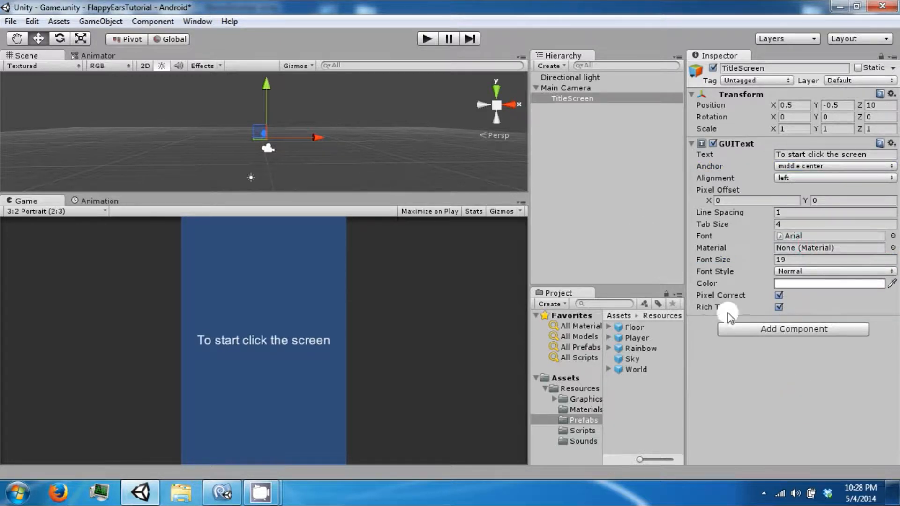
# Add a Box Collider to TitleScreen and compare its placement with the Main Camera
pyautogui.click(792, 329)
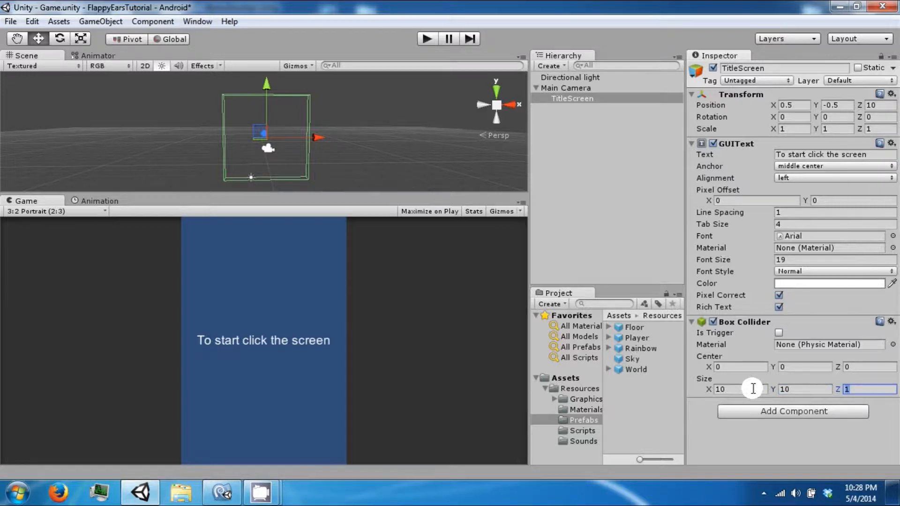
pyautogui.write('0')
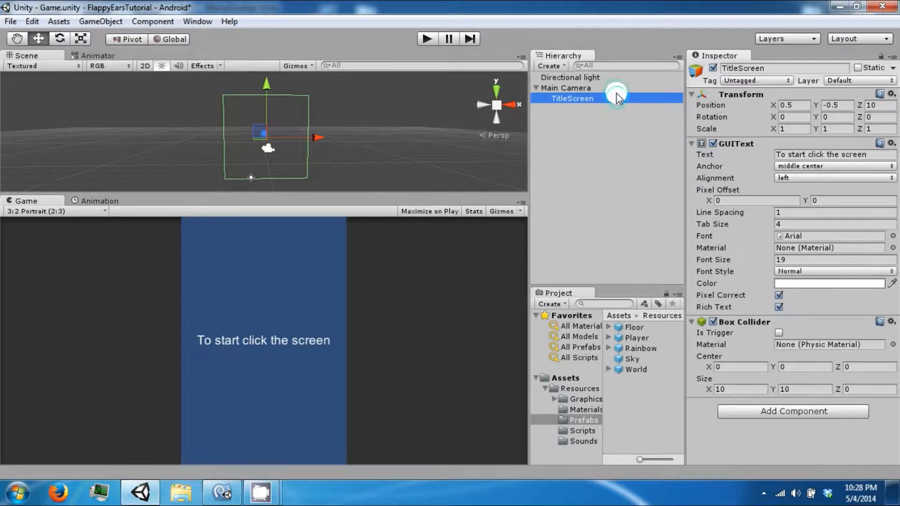
pyautogui.click(565, 88)
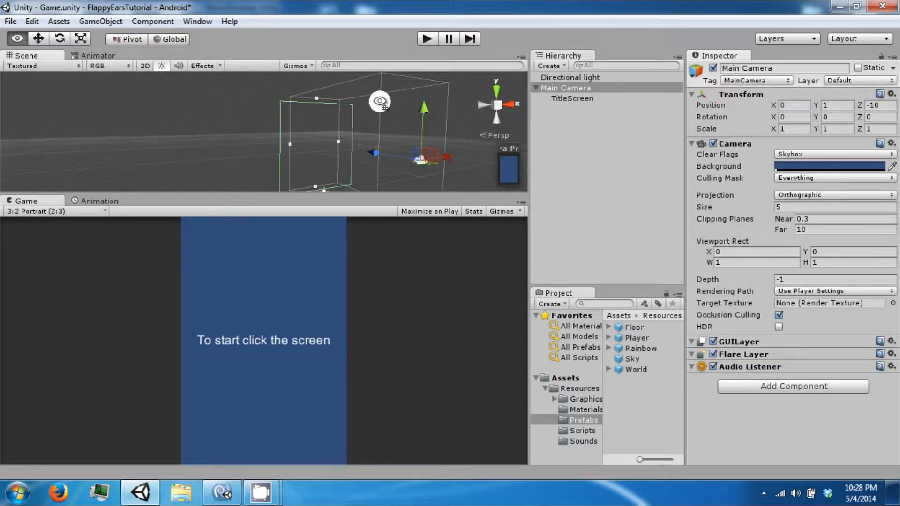
pyautogui.click(572, 98)
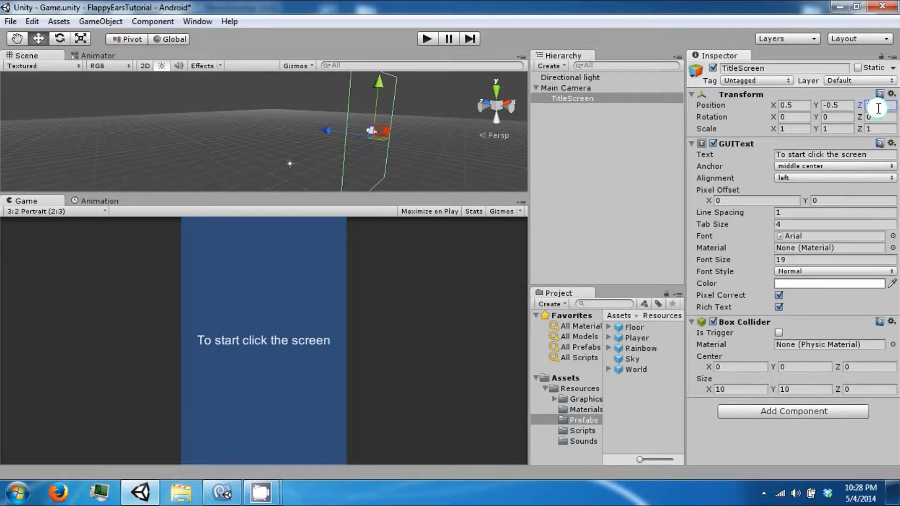
# Set TitleScreen's Z position to 0 and size the collider 10 by 11, checking against Main Camera
pyautogui.click(566, 89)
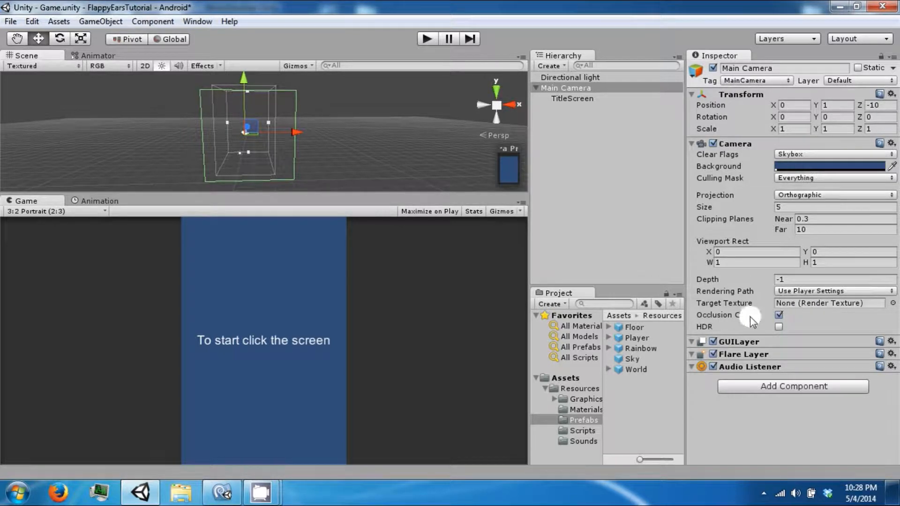
pyautogui.click(571, 99)
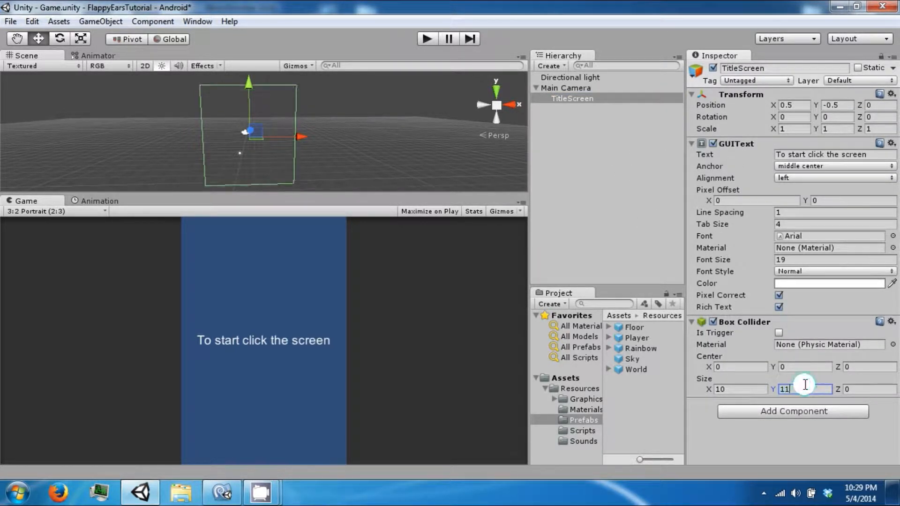
pyautogui.click(565, 89)
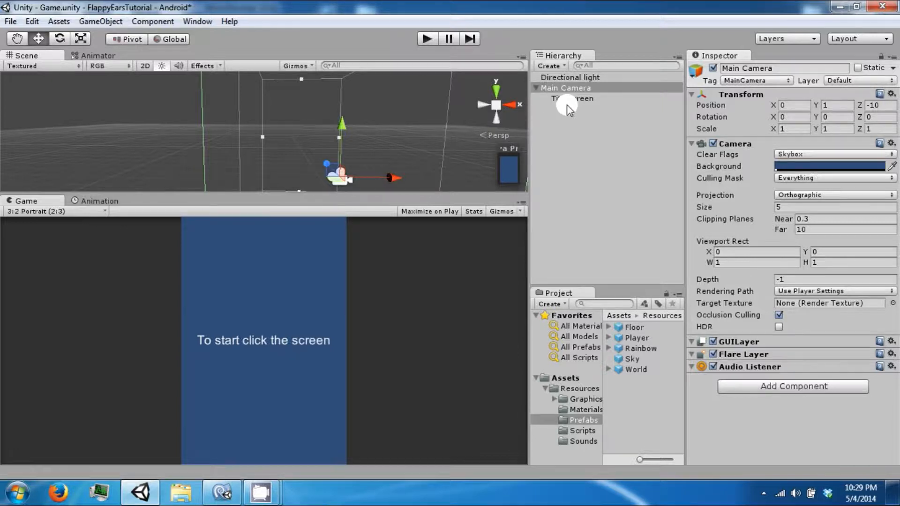
pyautogui.click(571, 98)
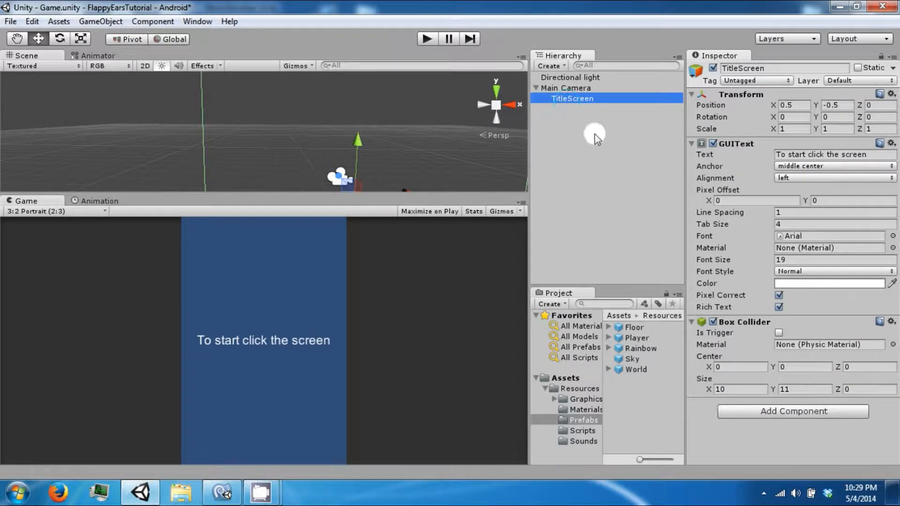
pyautogui.click(565, 88)
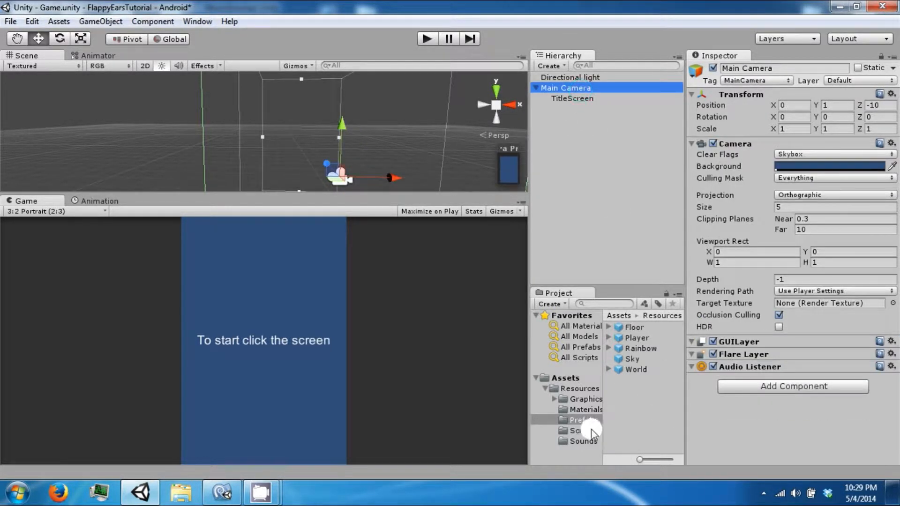
# Create a new C# script named MainMenu in the Scripts folder
pyautogui.rightClick(581, 430)
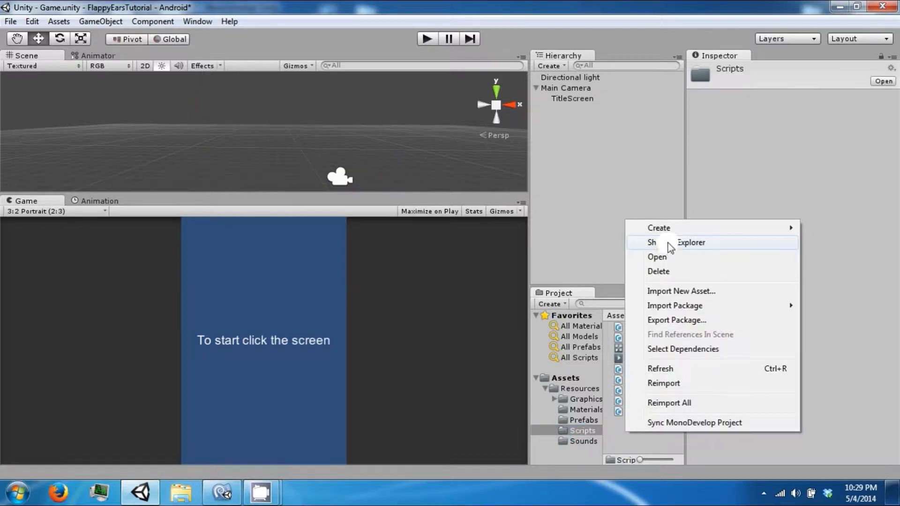
pyautogui.click(658, 228)
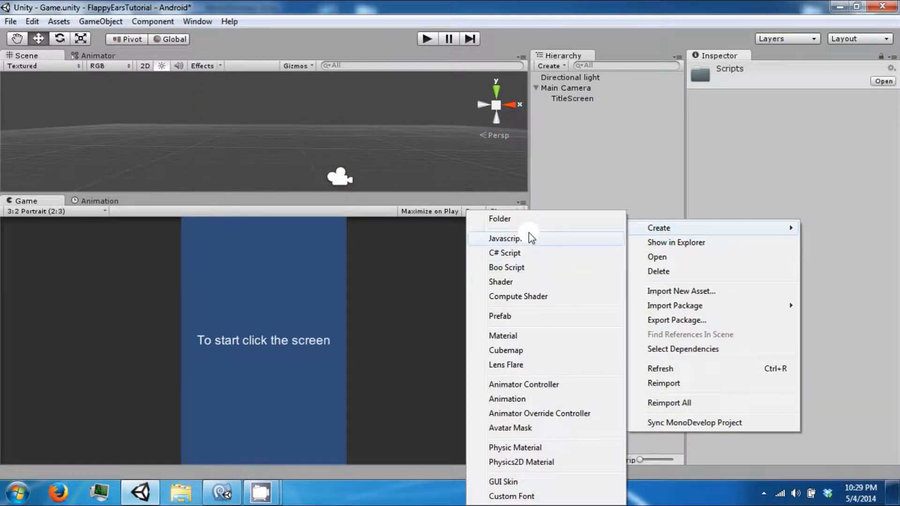
pyautogui.click(505, 238)
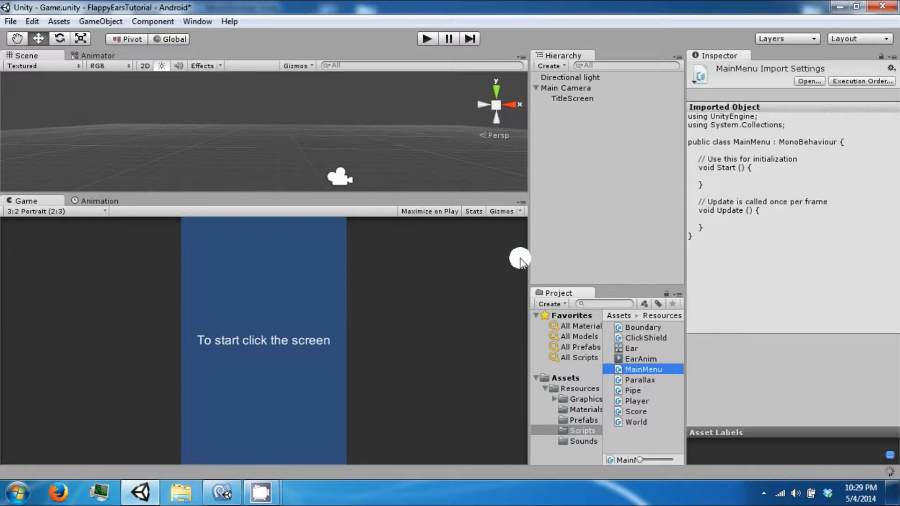
# Remove the MainMenu script from Main Camera and add it to TitleScreen instead
pyautogui.click(565, 88)
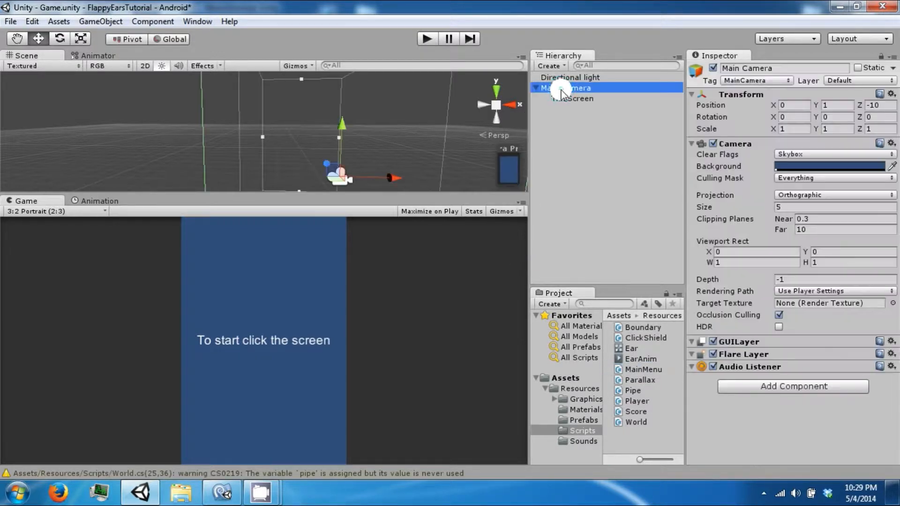
pyautogui.click(643, 369)
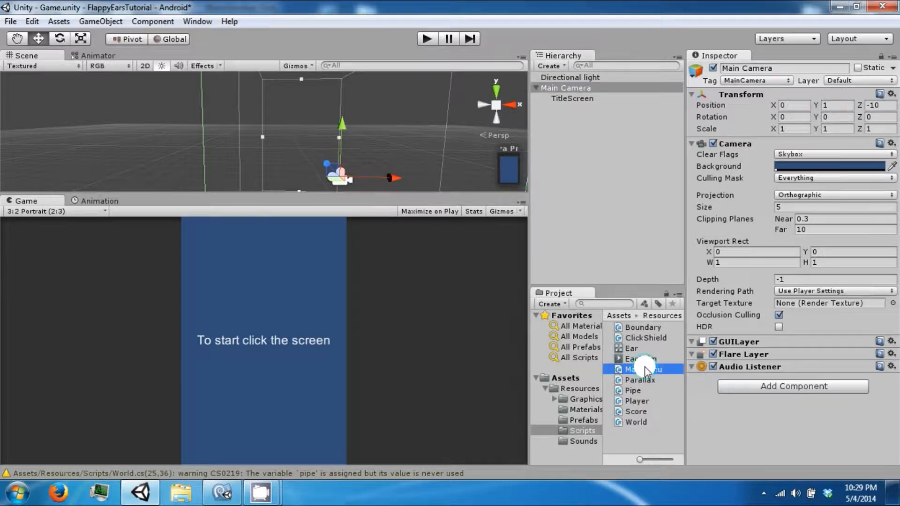
pyautogui.click(644, 369)
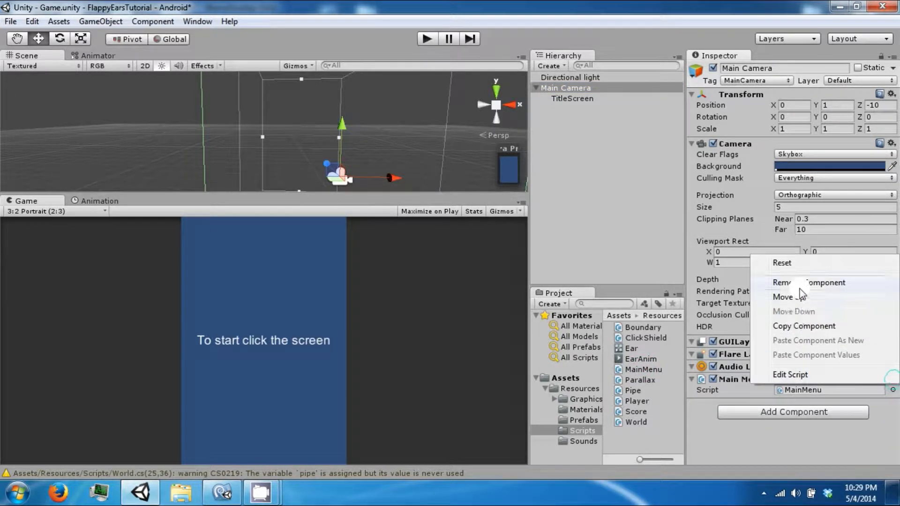
pyautogui.click(571, 99)
pyautogui.write('mai')
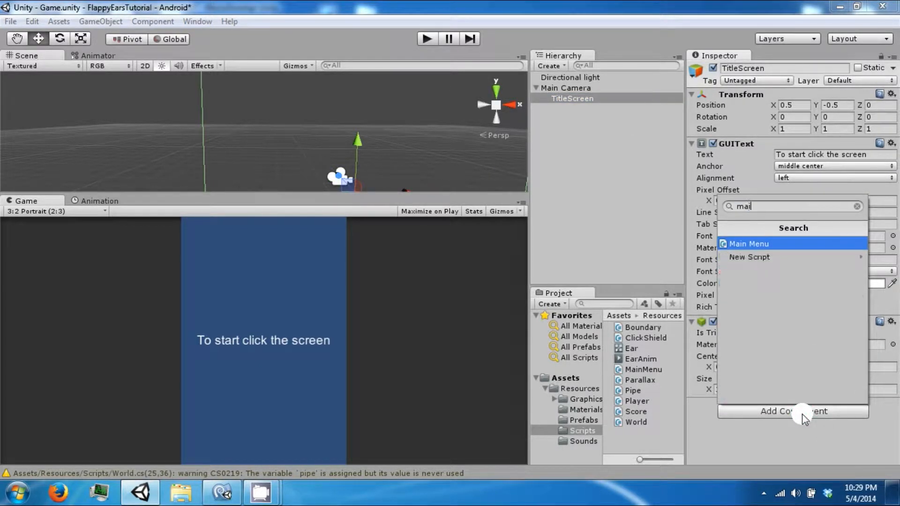
pyautogui.click(748, 244)
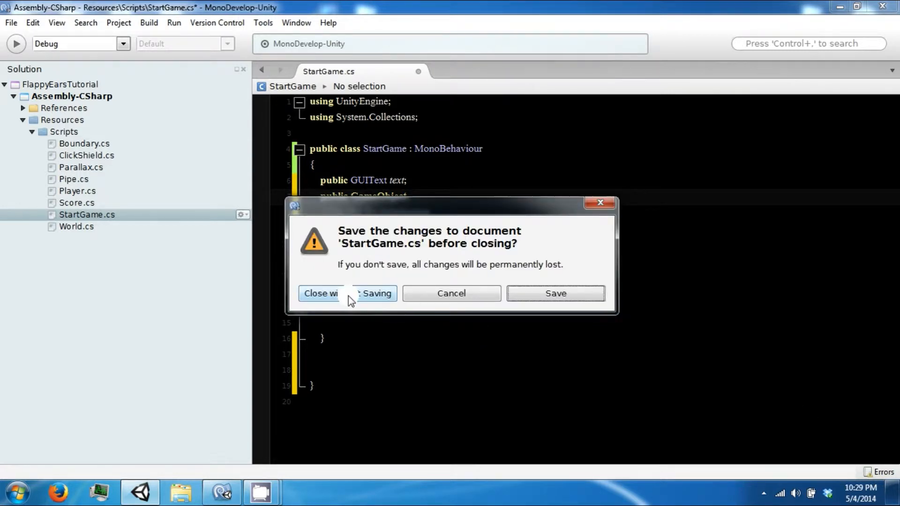
# Close StartGame.cs without saving and open the MainMenu class body for editing
pyautogui.click(320, 293)
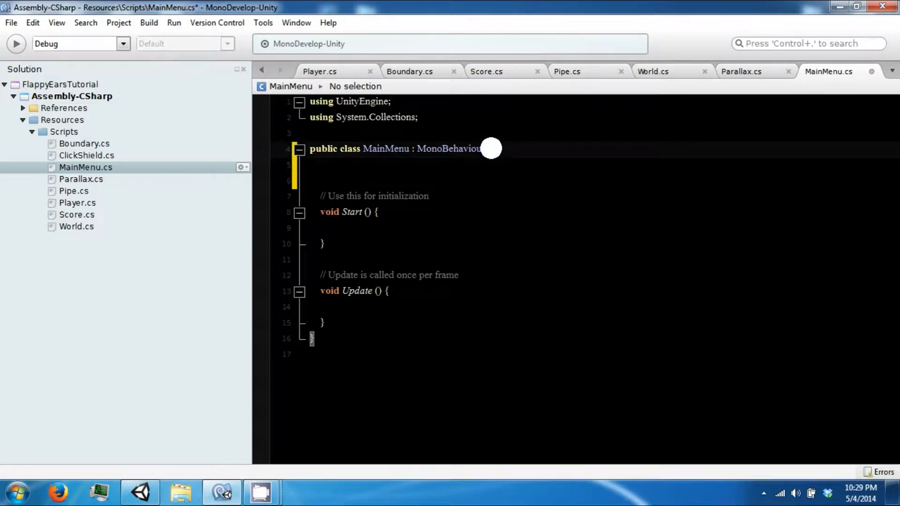
pyautogui.press('Return')
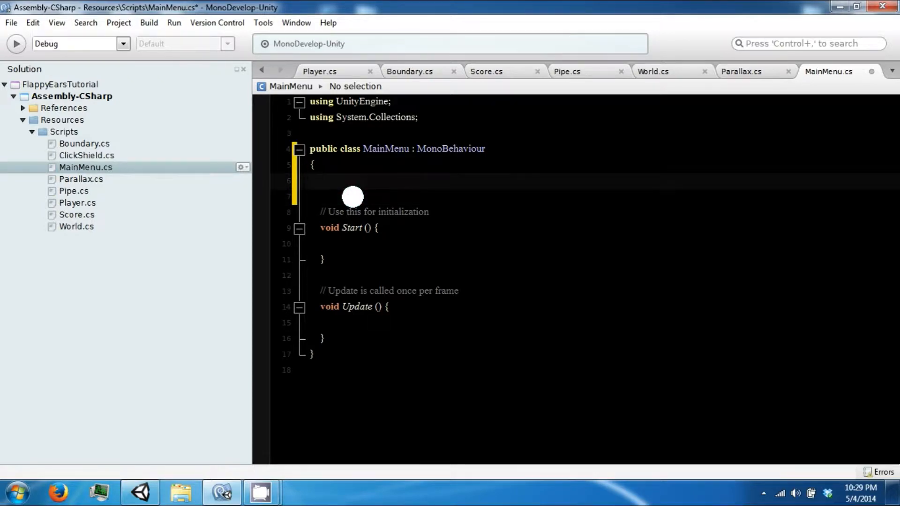
pyautogui.click(139, 492)
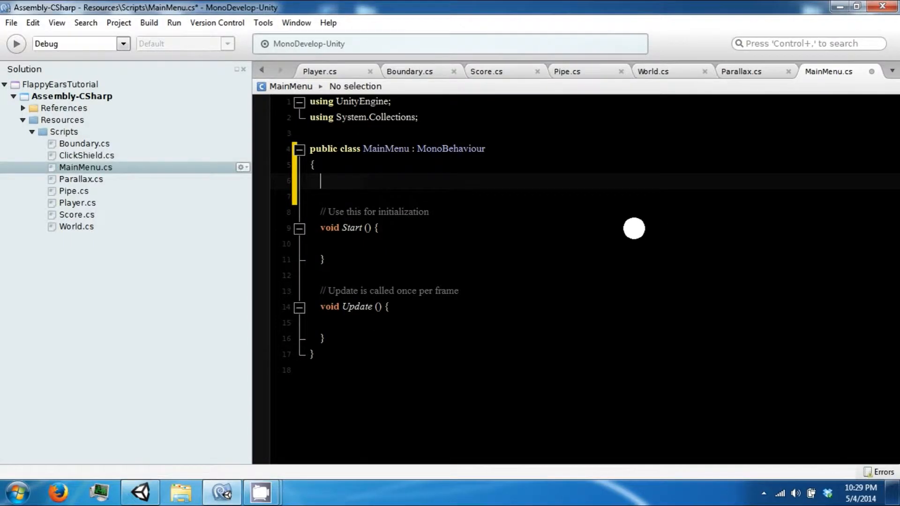
# Declare 'public GameObject WorldPrefab;' and check the new field appears in Unity
pyautogui.write('public')
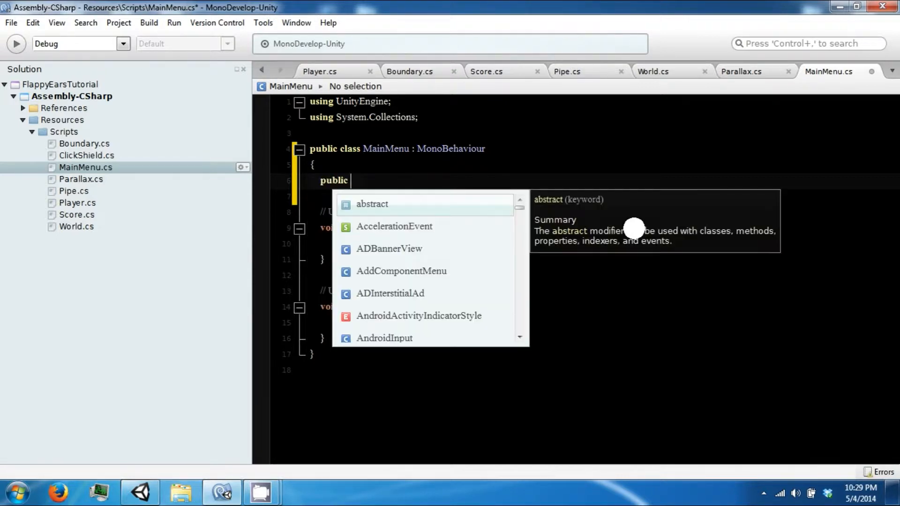
pyautogui.write('GameObject W')
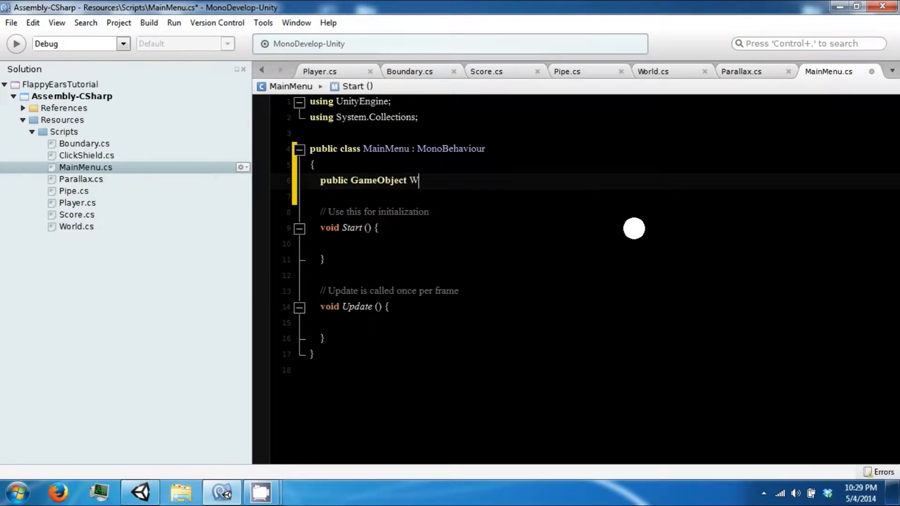
pyautogui.write('orldPrefab')
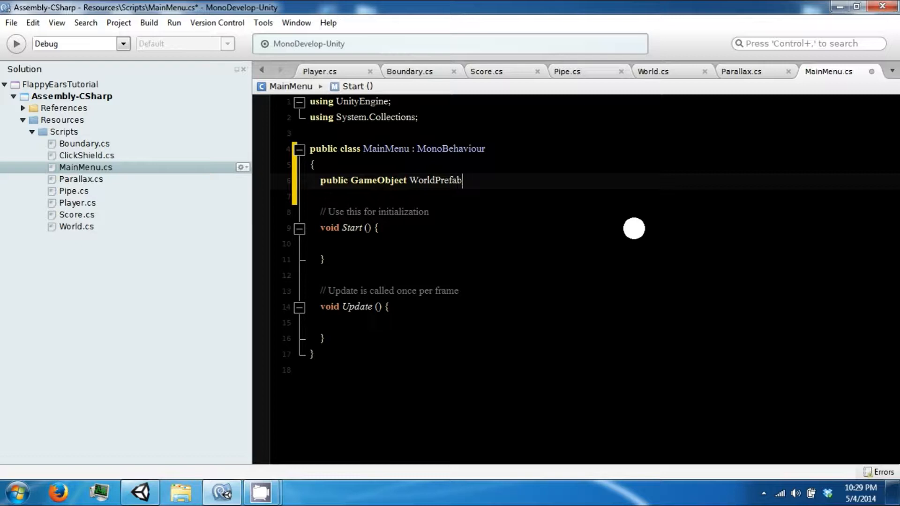
pyautogui.click(138, 492)
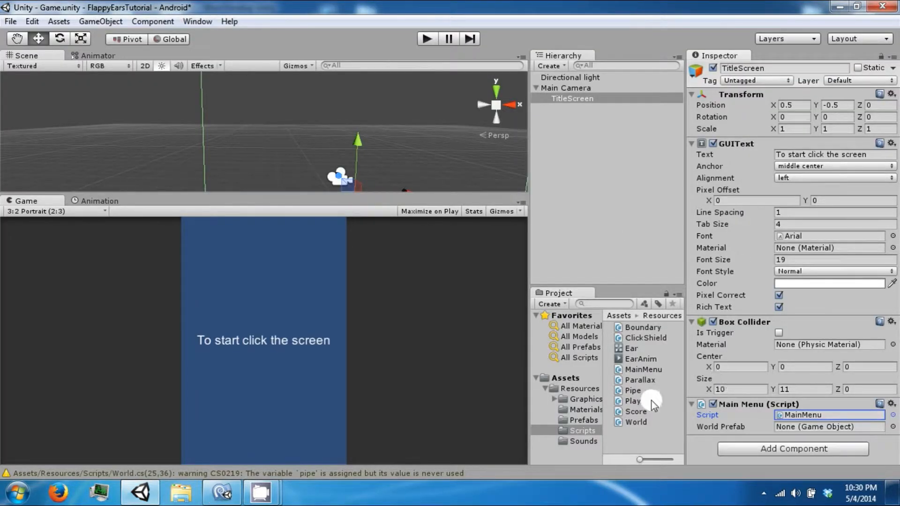
pyautogui.click(582, 420)
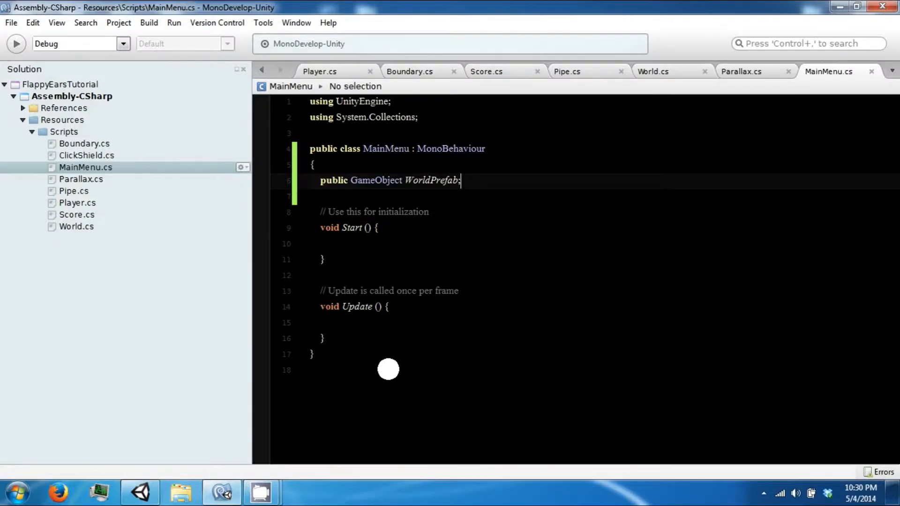
# Add a void OnMouseDown() method with an empty body
pyautogui.write('void')
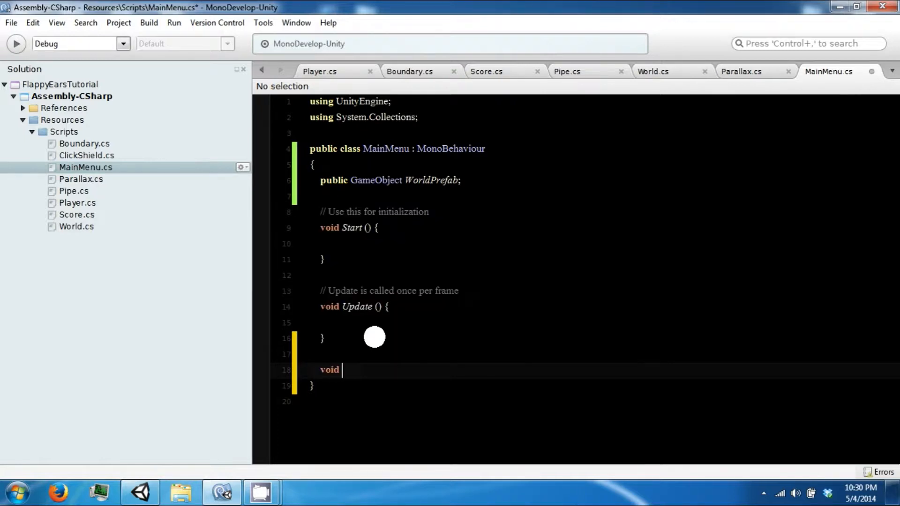
pyautogui.write('OnMouse')
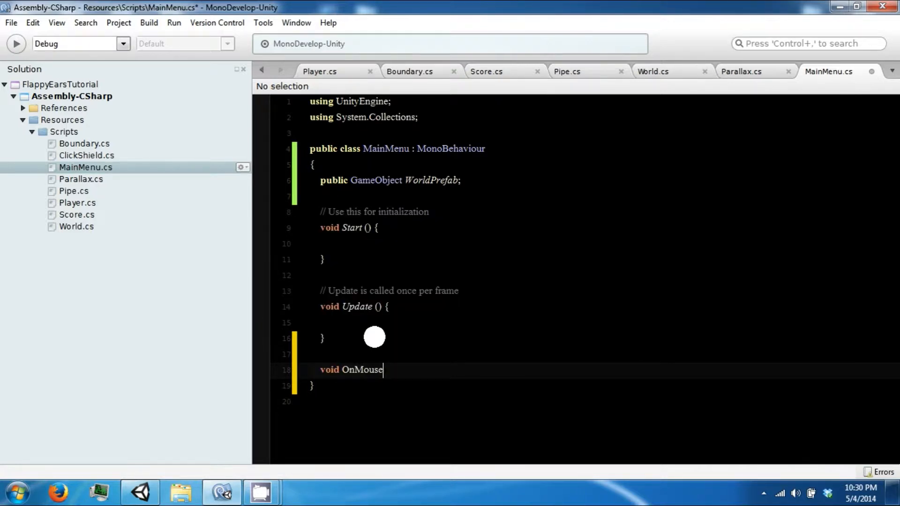
pyautogui.write('Down()')
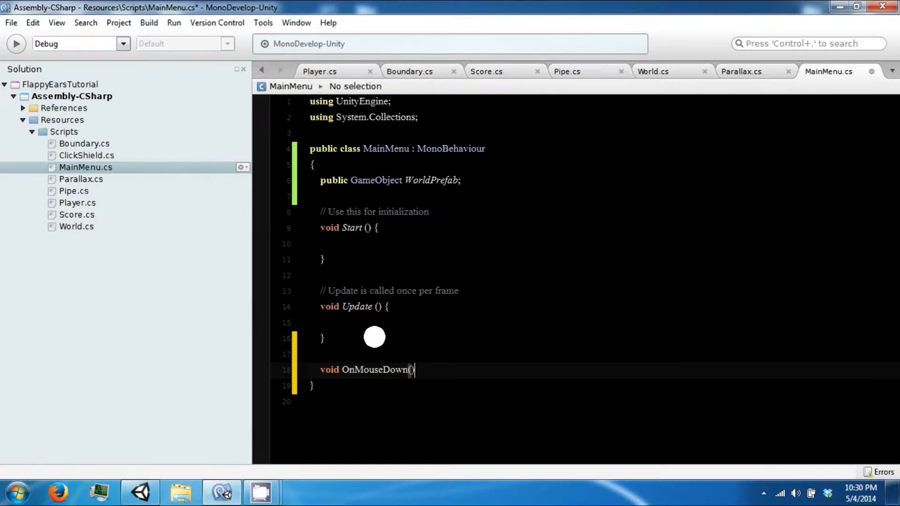
pyautogui.press('Return')
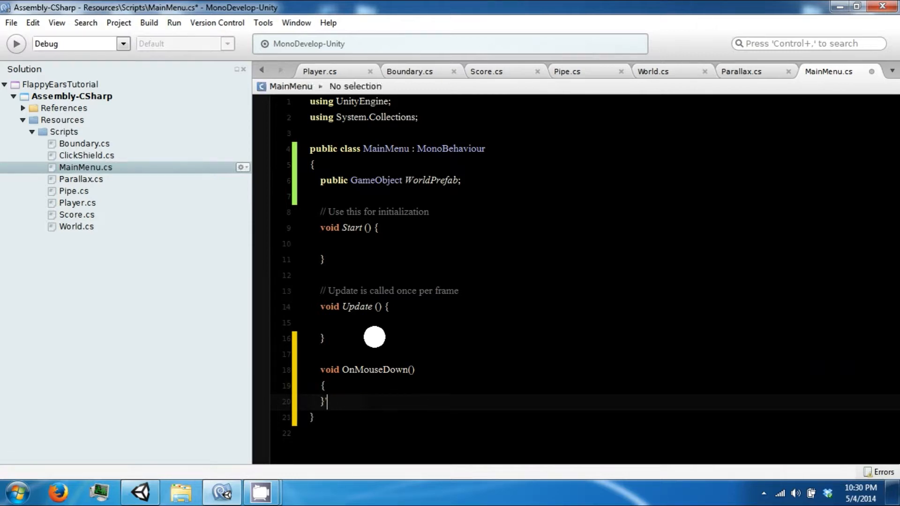
# Write 'GameObject g = Instantiate(WorldPrefab,Vector3.zero,Quaternion.identity) as GameObject;' and save
pyautogui.write('GameObject g =')
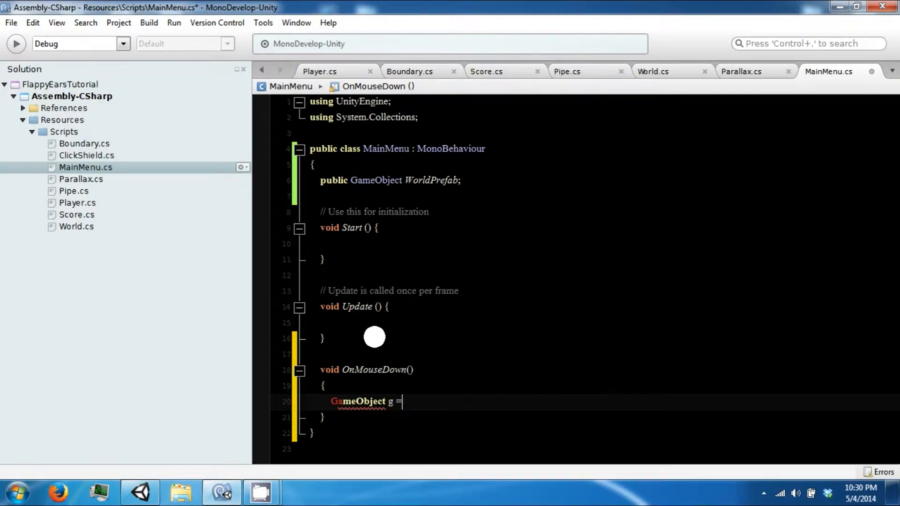
pyautogui.write('Instantiate(')
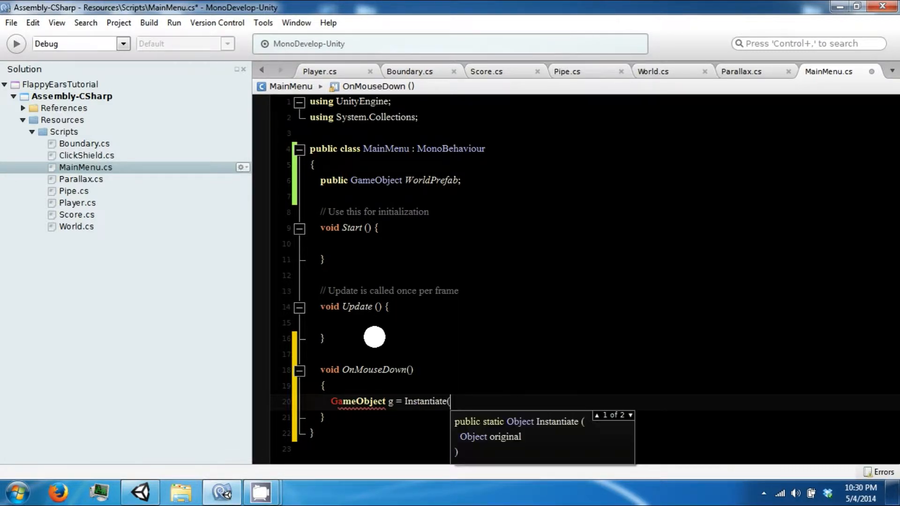
pyautogui.write('World,')
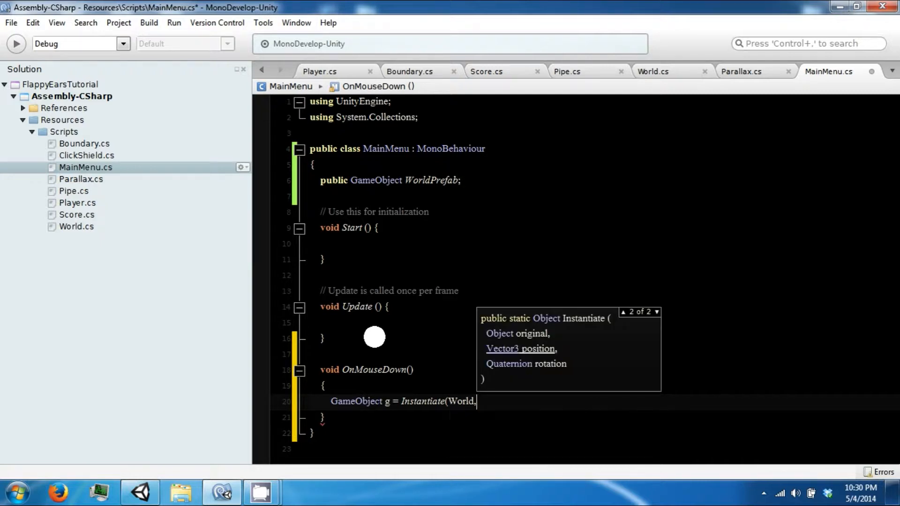
pyautogui.write('wo')
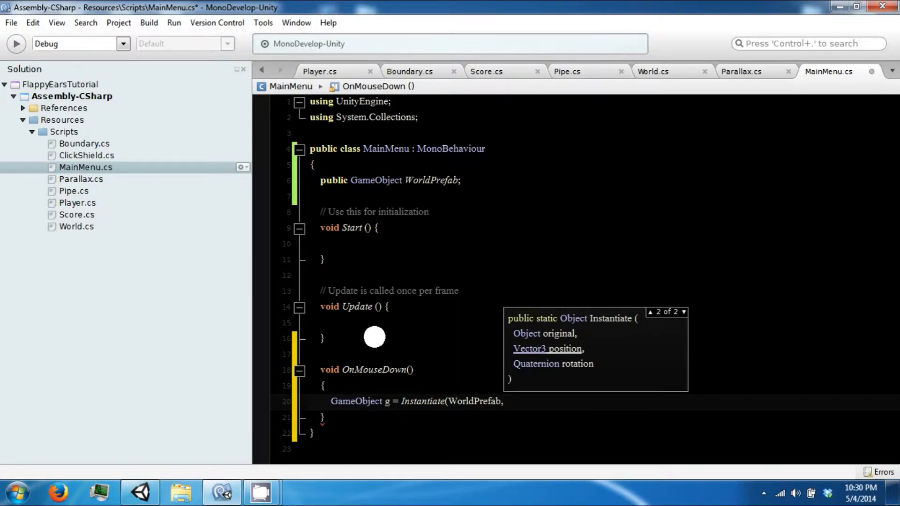
pyautogui.write(',Vector3.zer')
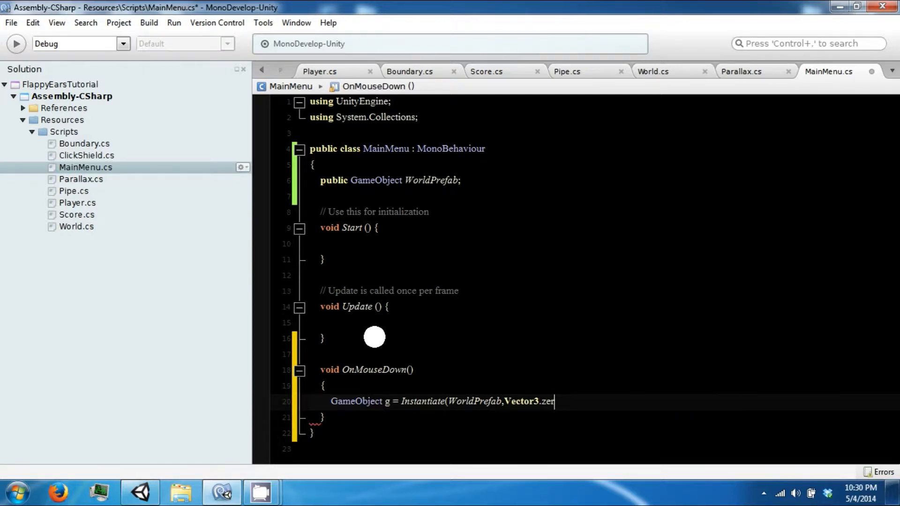
pyautogui.write(',q')
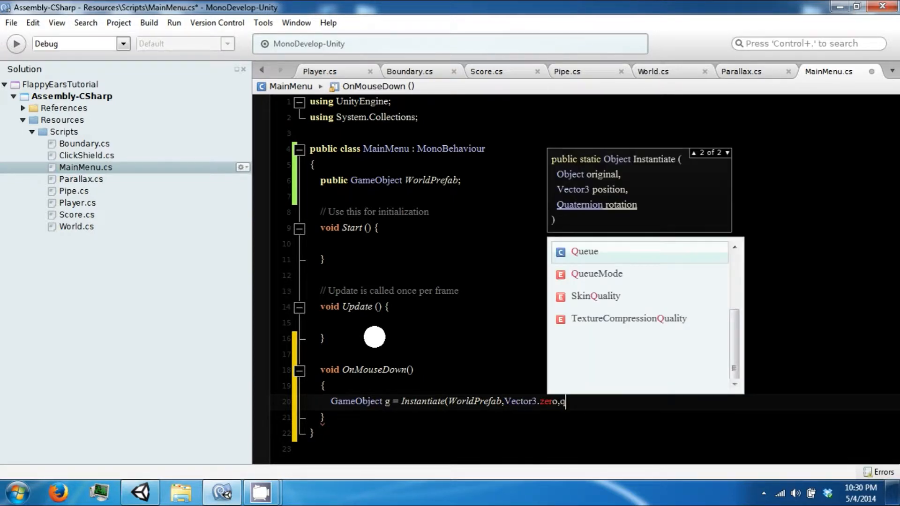
pyautogui.write('Quaternio')
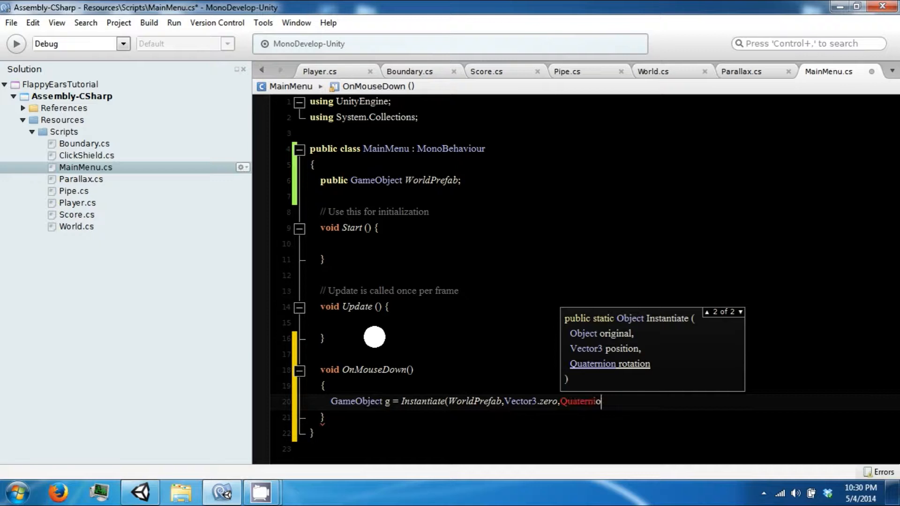
pyautogui.write('n.identity)')
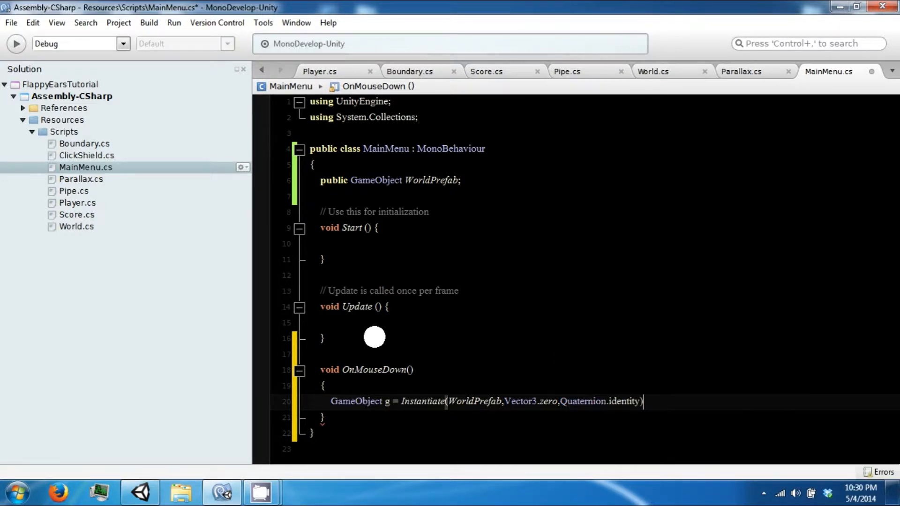
pyautogui.write('as GameObject;')
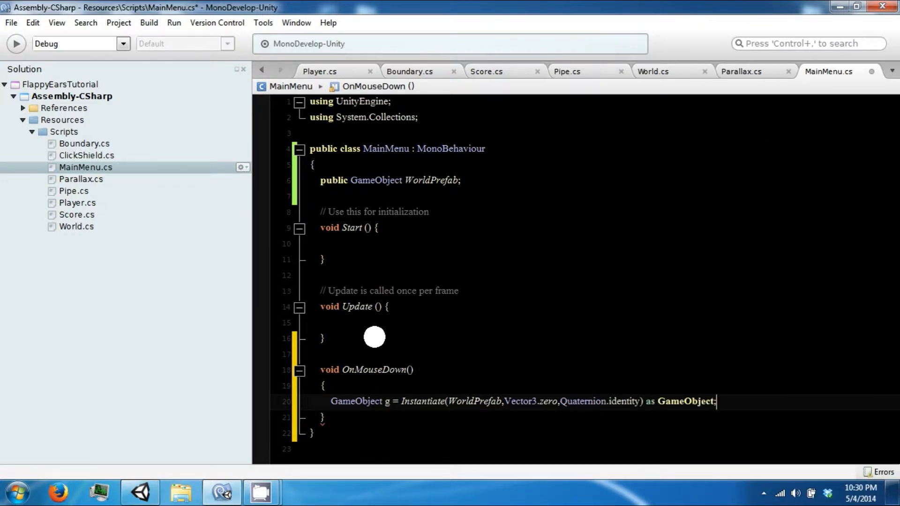
pyautogui.press('ctrl+s')
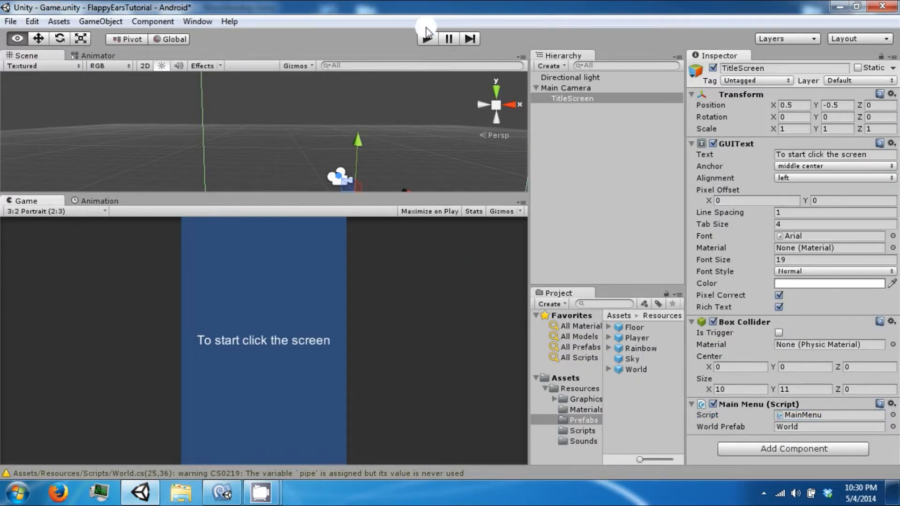
# Play the game and click the title text repeatedly, watching World(Clone) objects pile up
pyautogui.click(425, 39)
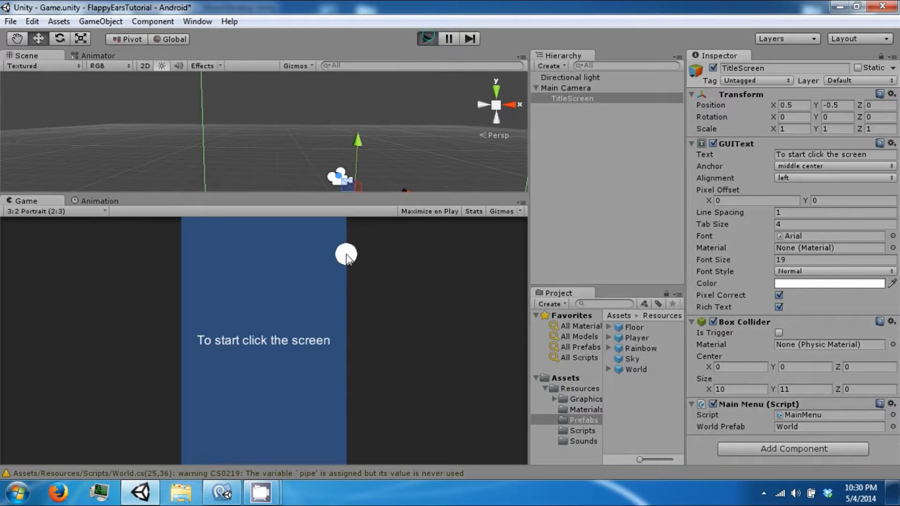
pyautogui.click(426, 38)
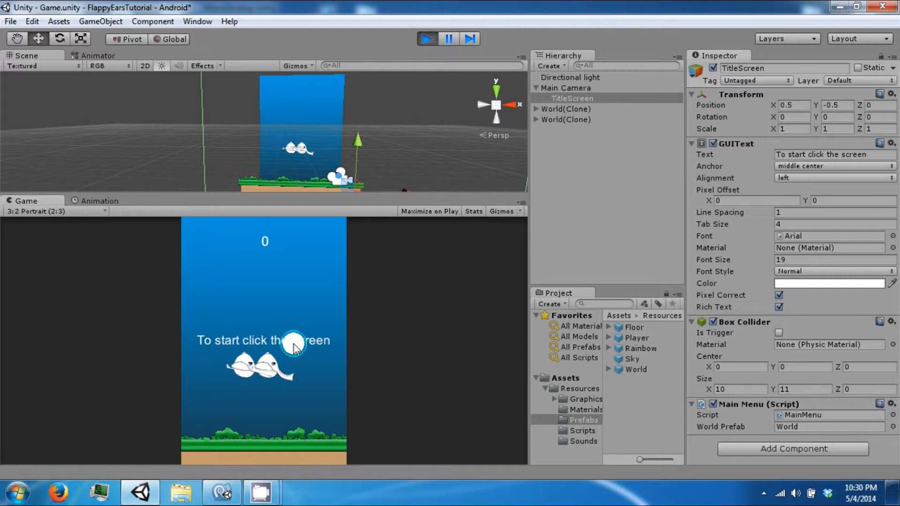
pyautogui.click(293, 339)
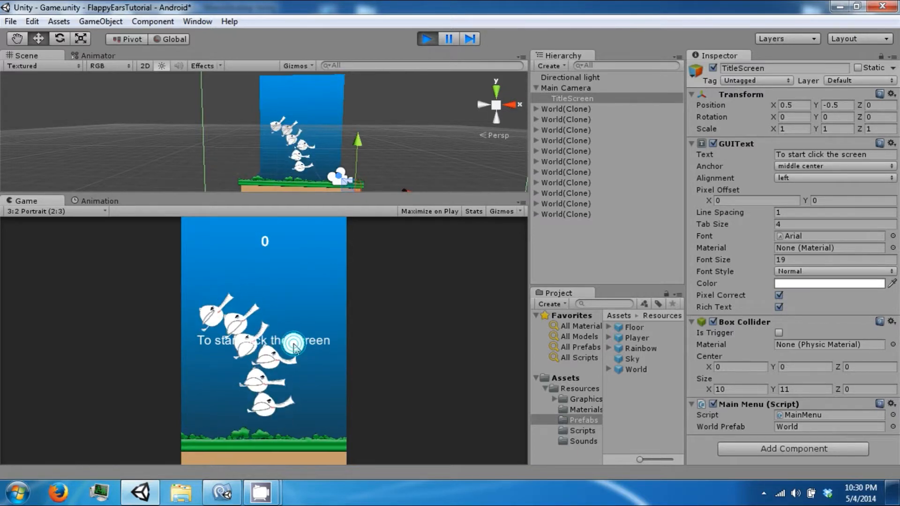
pyautogui.click(428, 39)
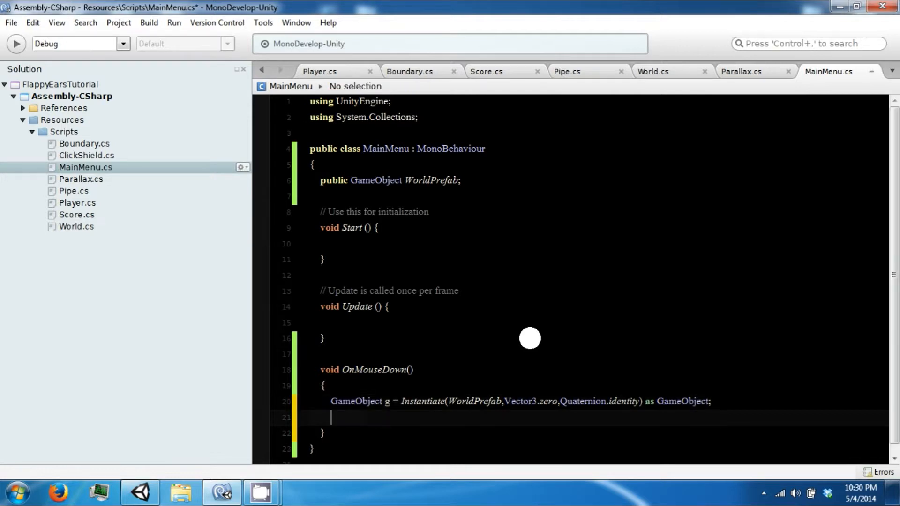
# Start a new field line and check TitleScreen's components in Unity
pyautogui.write('g')
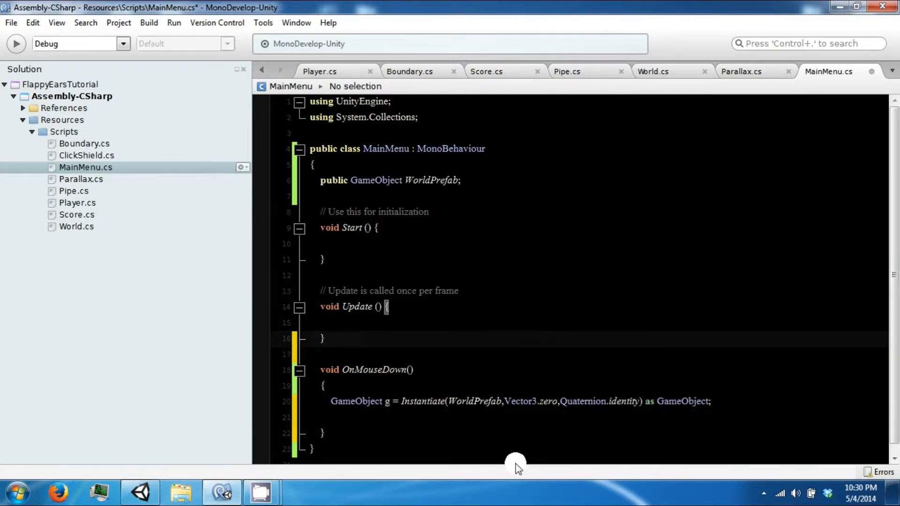
pyautogui.write('bo')
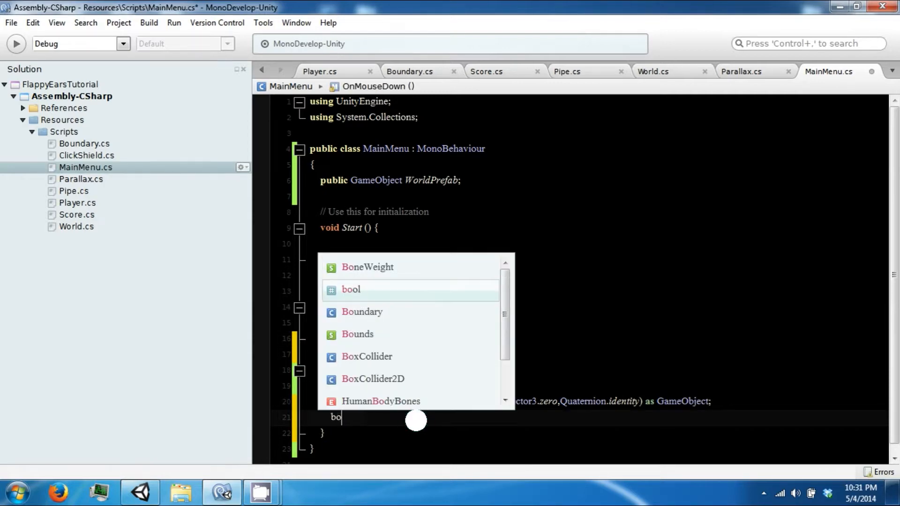
pyautogui.click(138, 492)
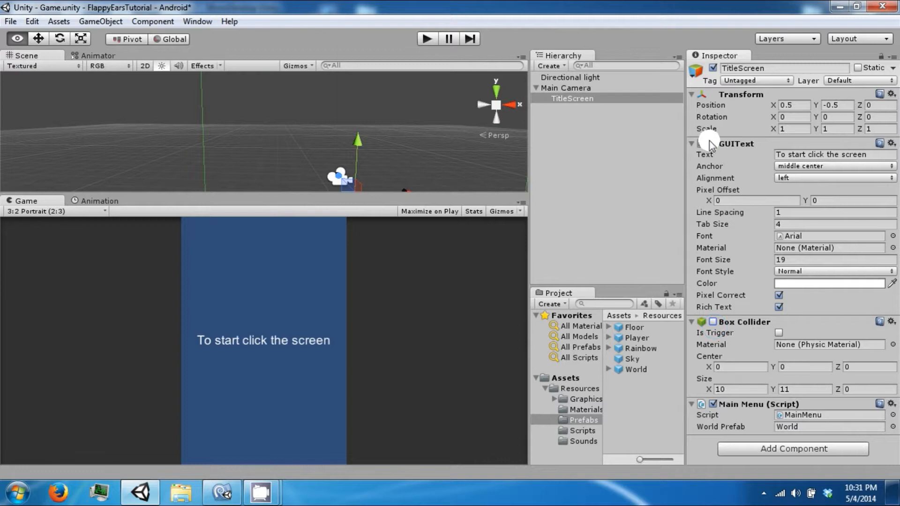
pyautogui.moveTo(681, 332)
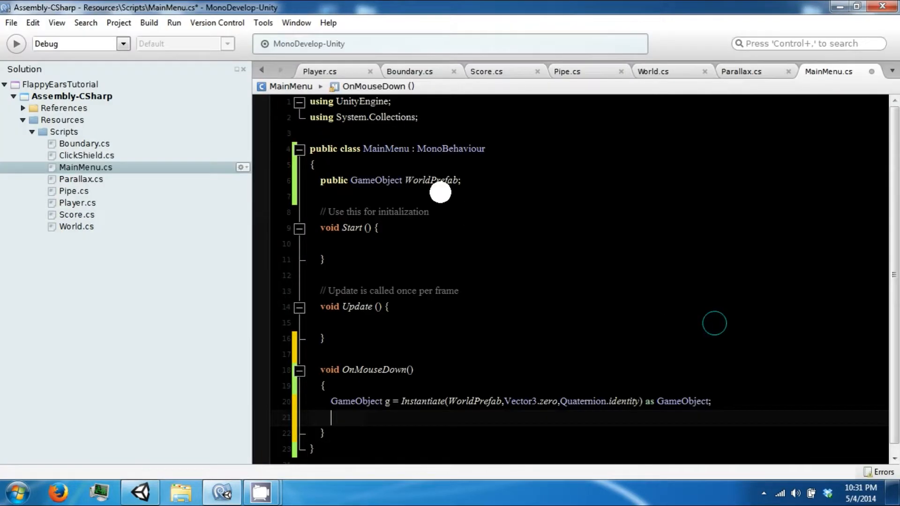
# Declare 'public BoxCollider bc;' and 'public GUIText text;' and save the script
pyautogui.write('public')
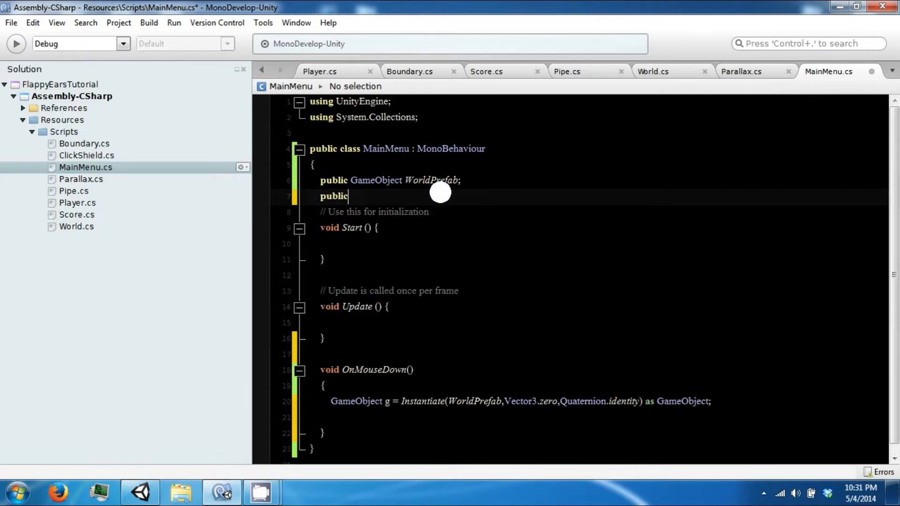
pyautogui.write('BoxCollider')
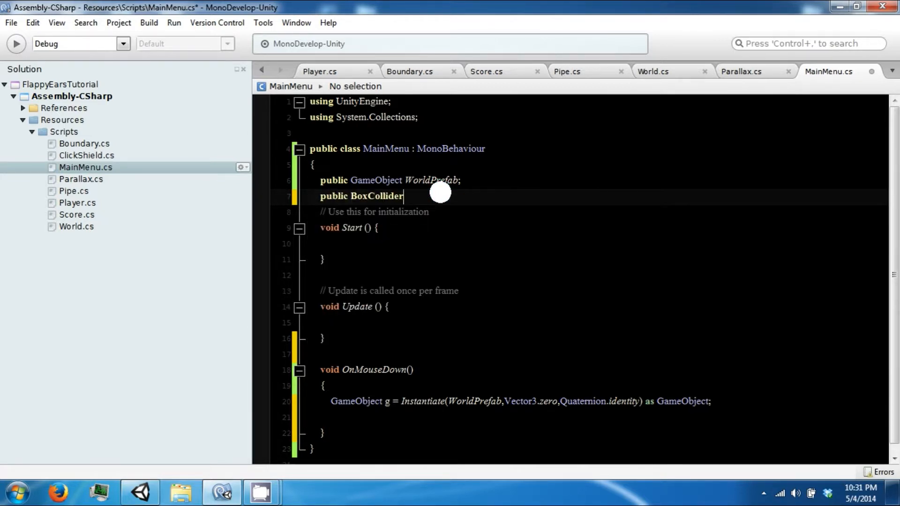
pyautogui.write('v')
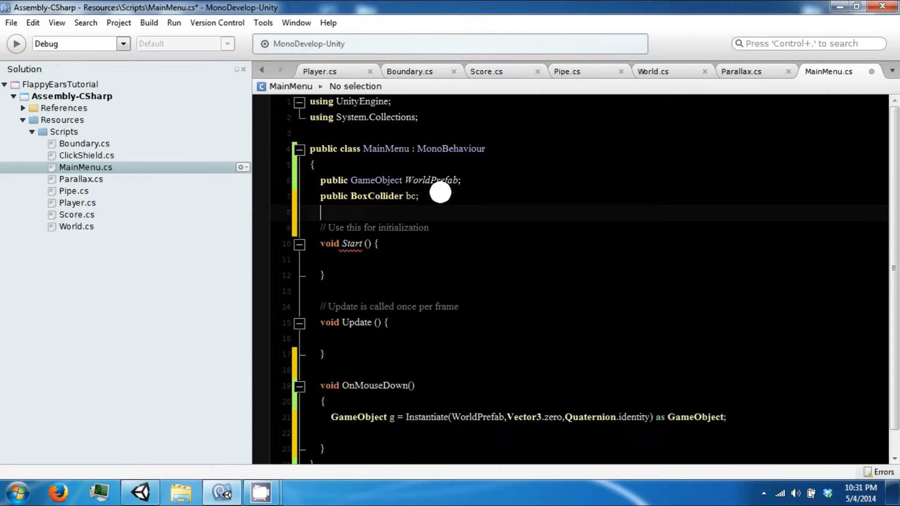
pyautogui.write('public')
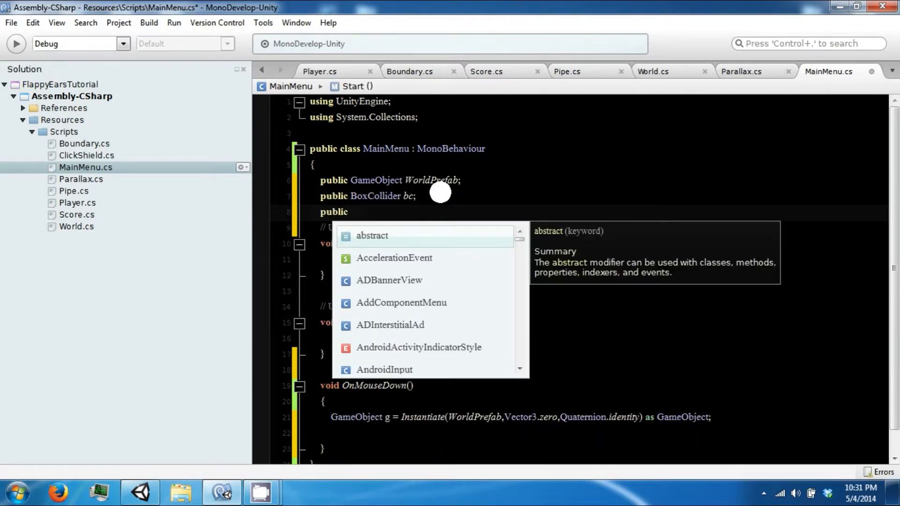
pyautogui.write('GUit')
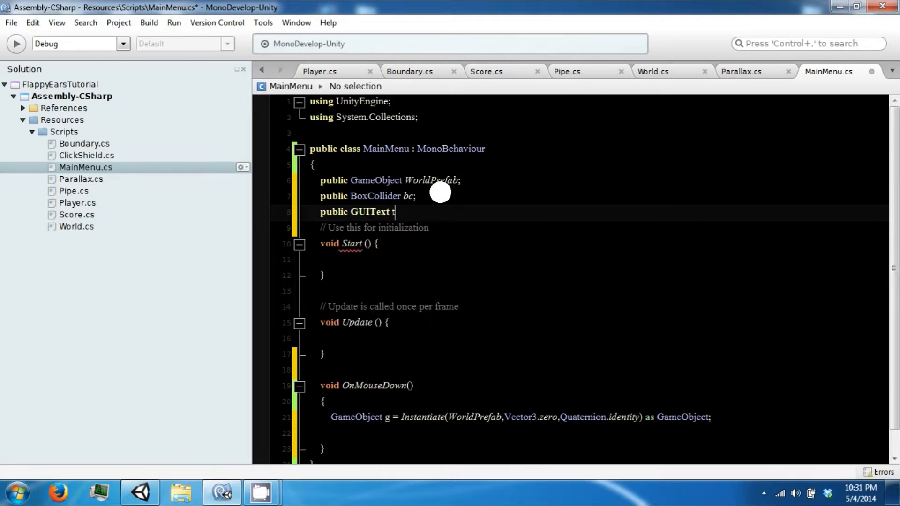
pyautogui.write('ext;')
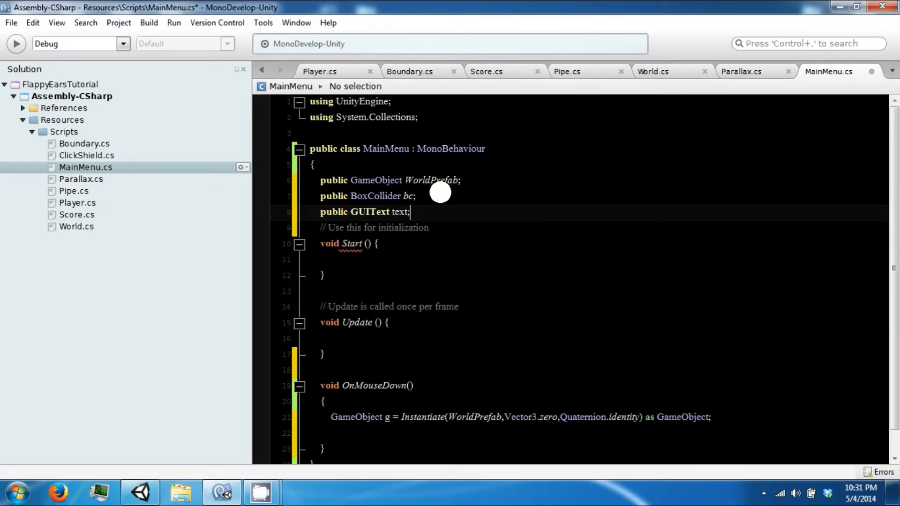
pyautogui.click(139, 492)
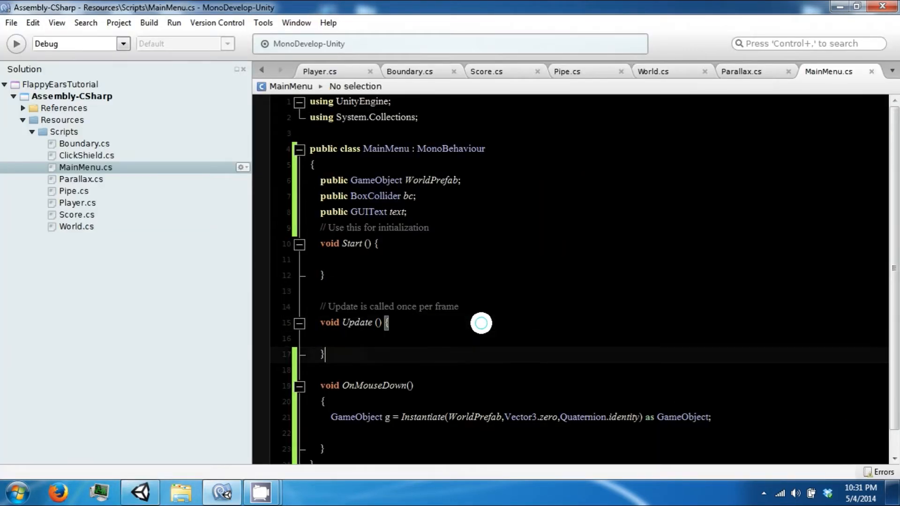
# Add 'bc.enabled = false;' and 'text.enabled = false;' after the Instantiate line and save
pyautogui.write('BitStream.')
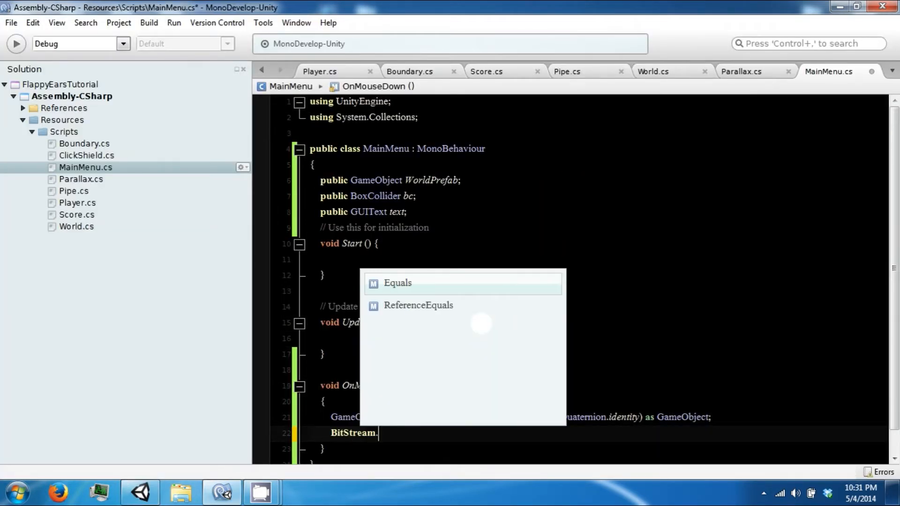
pyautogui.write('b')
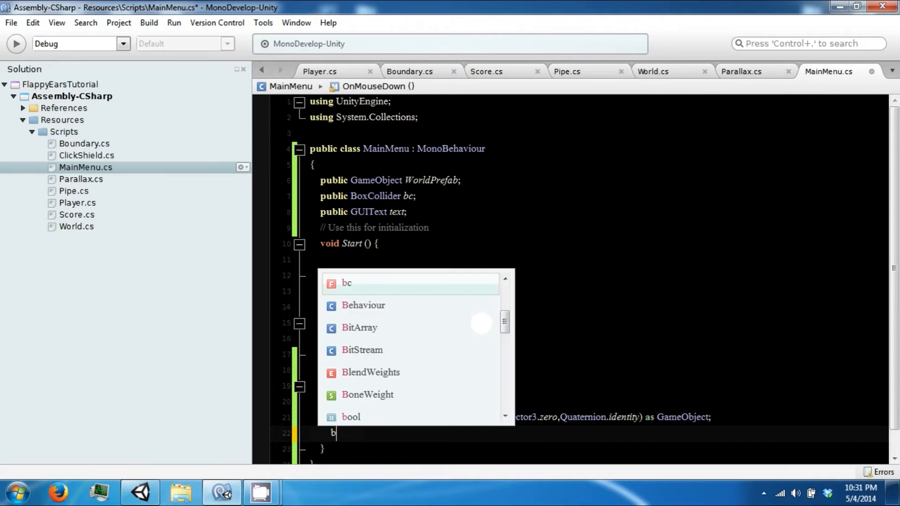
pyautogui.write('c.enabled = false;')
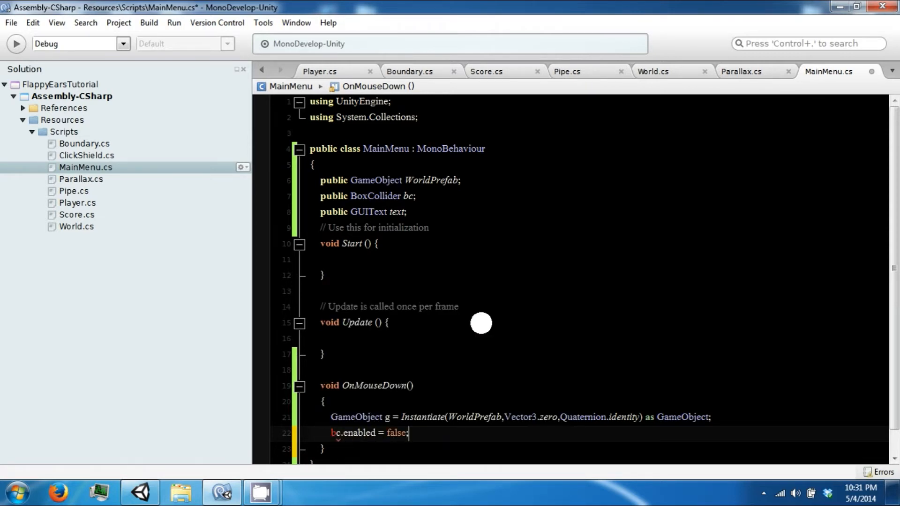
pyautogui.write('text.enabled =')
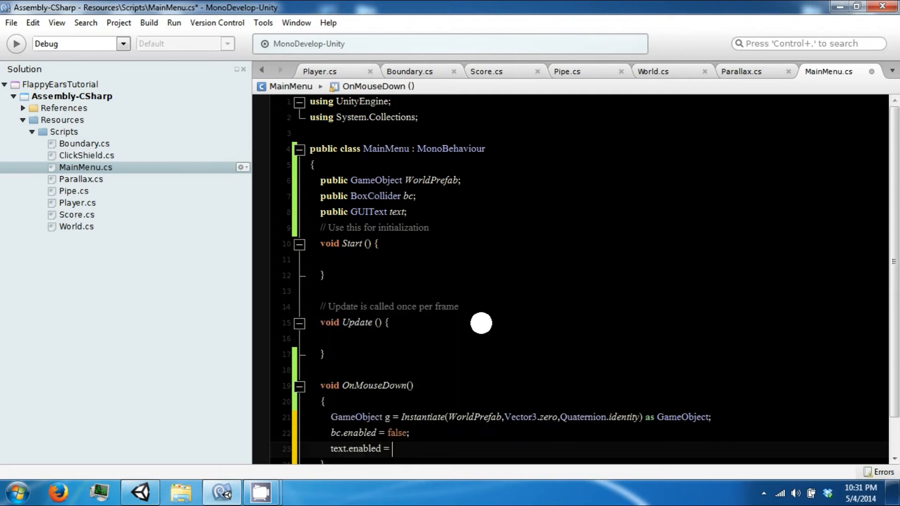
pyautogui.write('false;')
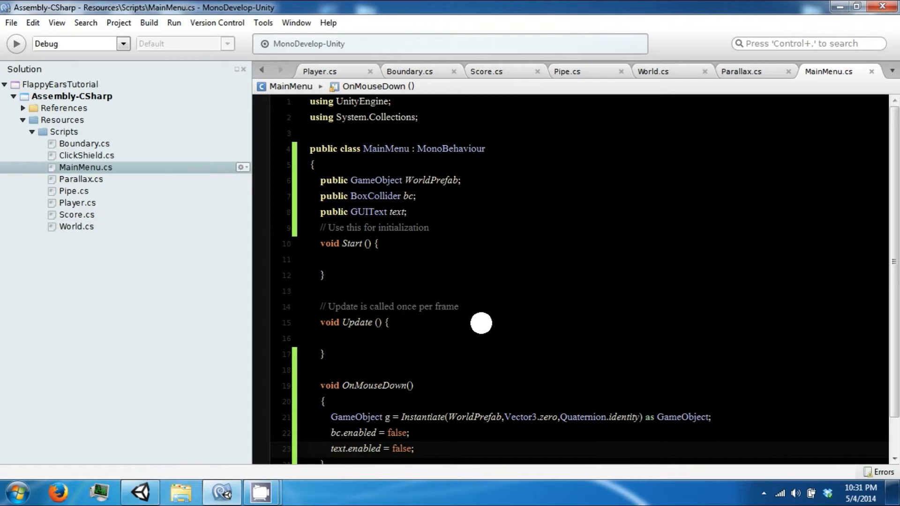
pyautogui.click(140, 493)
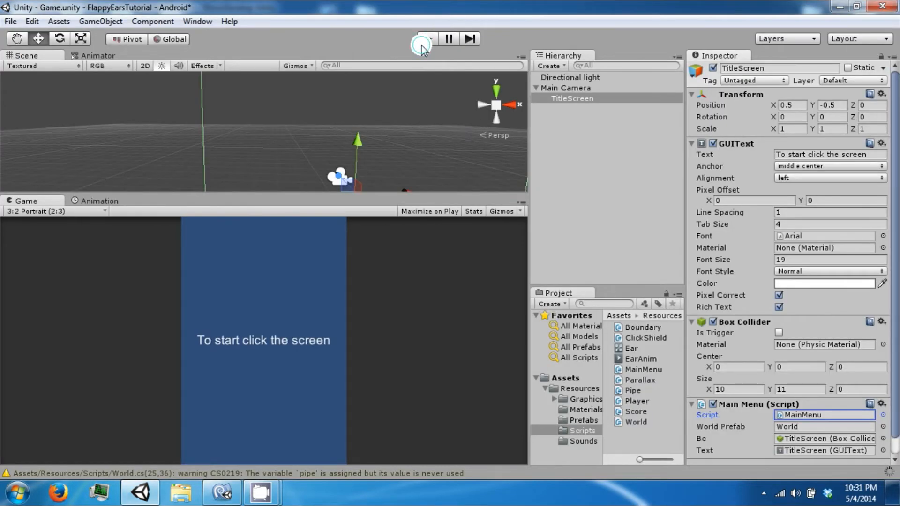
pyautogui.click(425, 38)
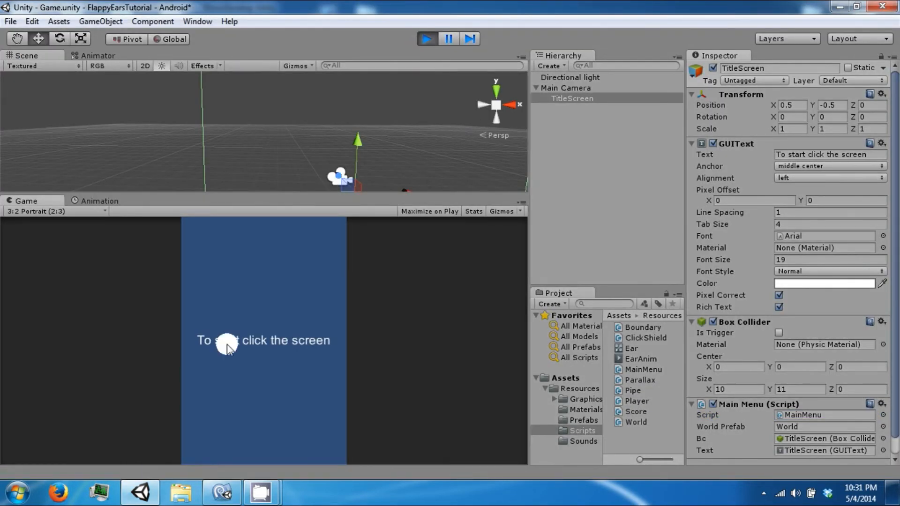
pyautogui.click(227, 344)
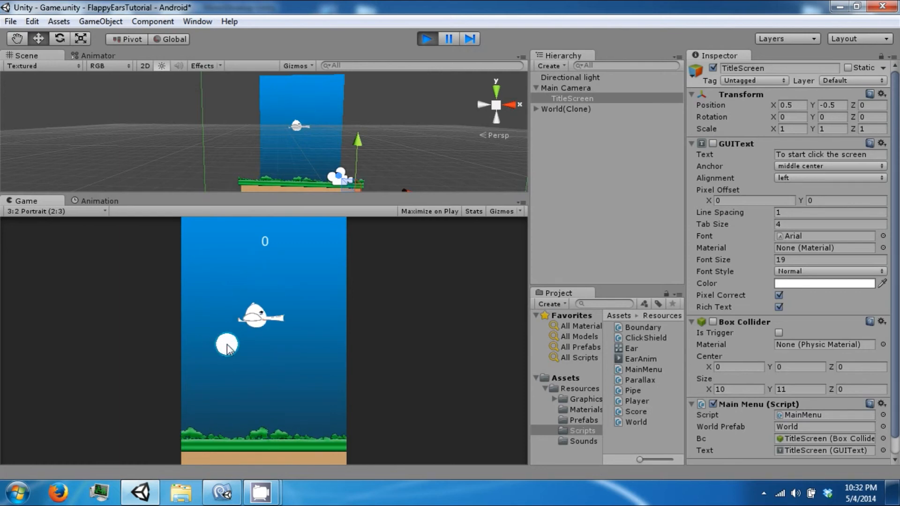
pyautogui.click(425, 38)
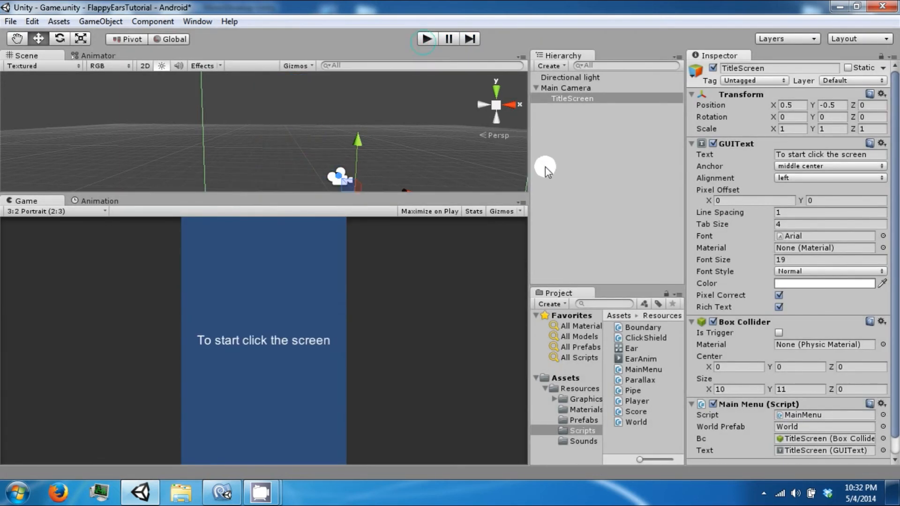